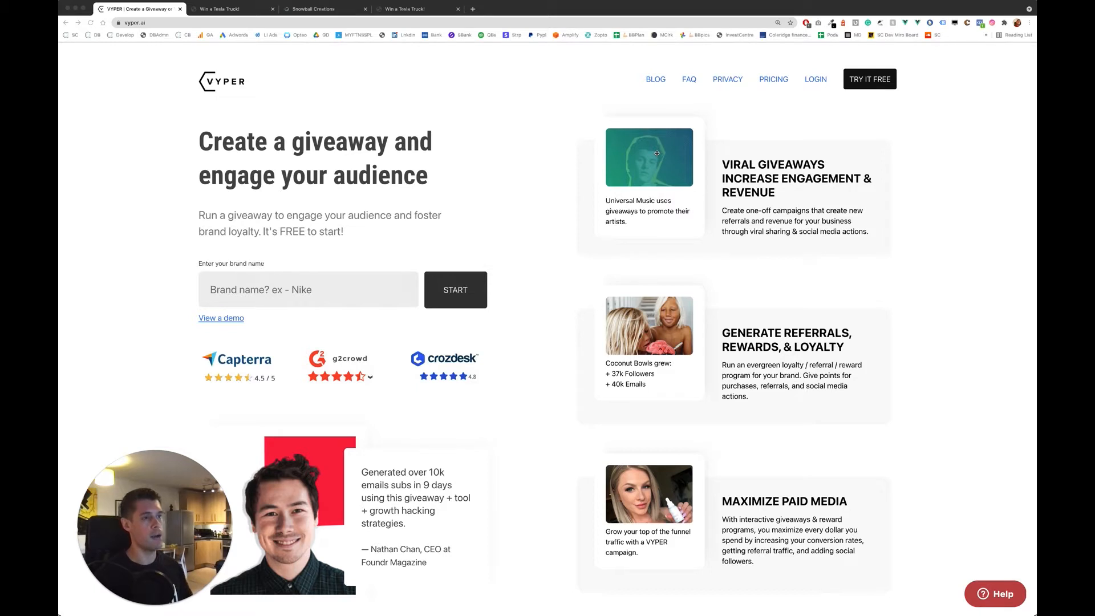
mouse_move(551, 146)
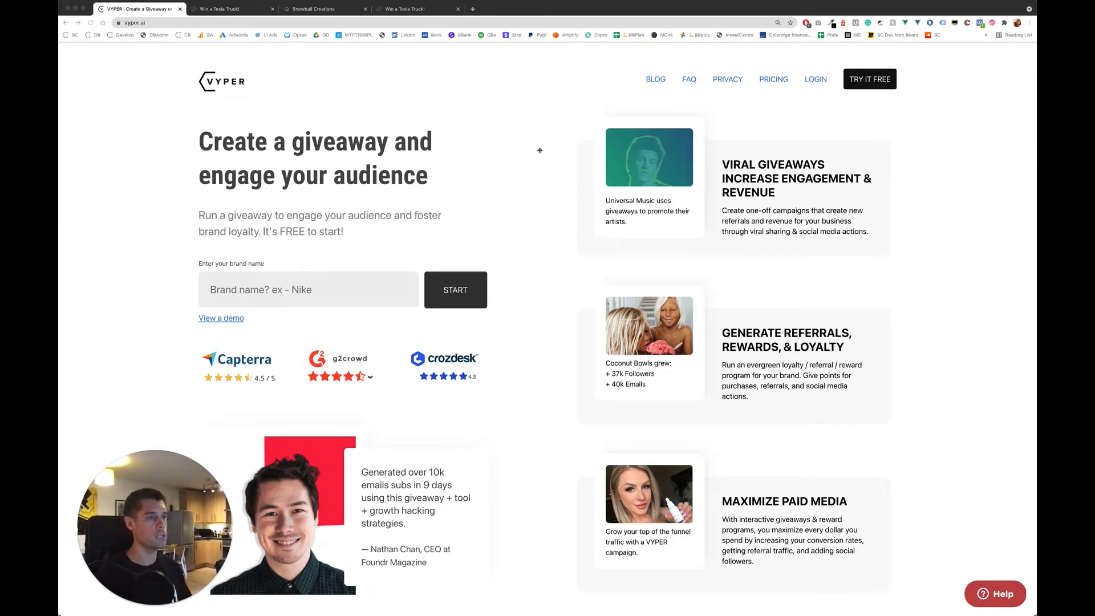
mouse_move(576, 171)
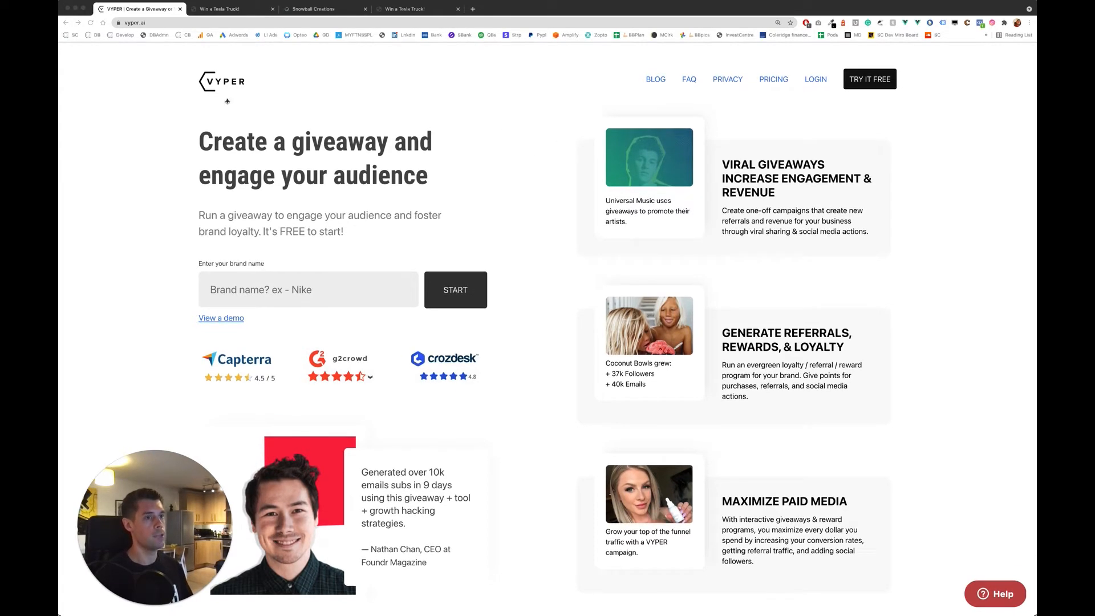
mouse_move(516, 130)
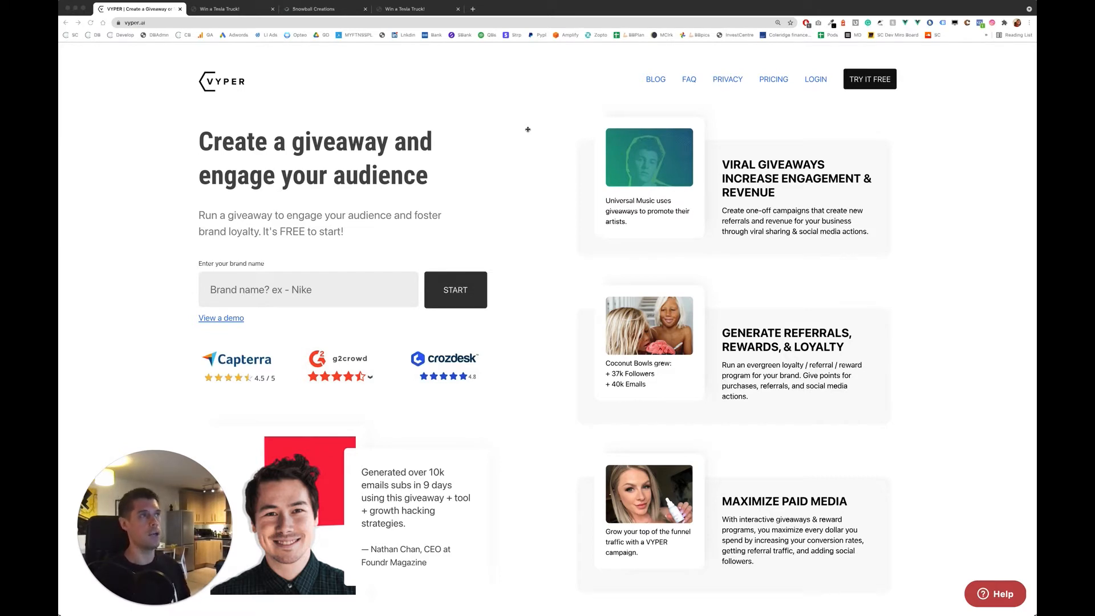
mouse_move(544, 158)
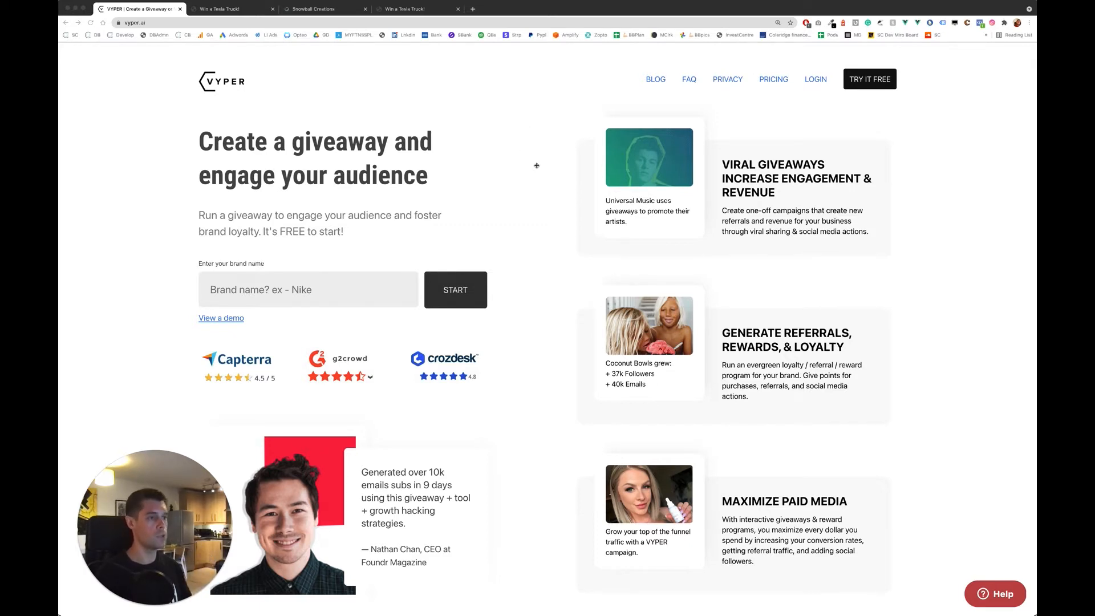
- Open the 'Win a Tesla Truck!' campaign in the landing-page designer to view its sign-up page
scroll("down", 3)
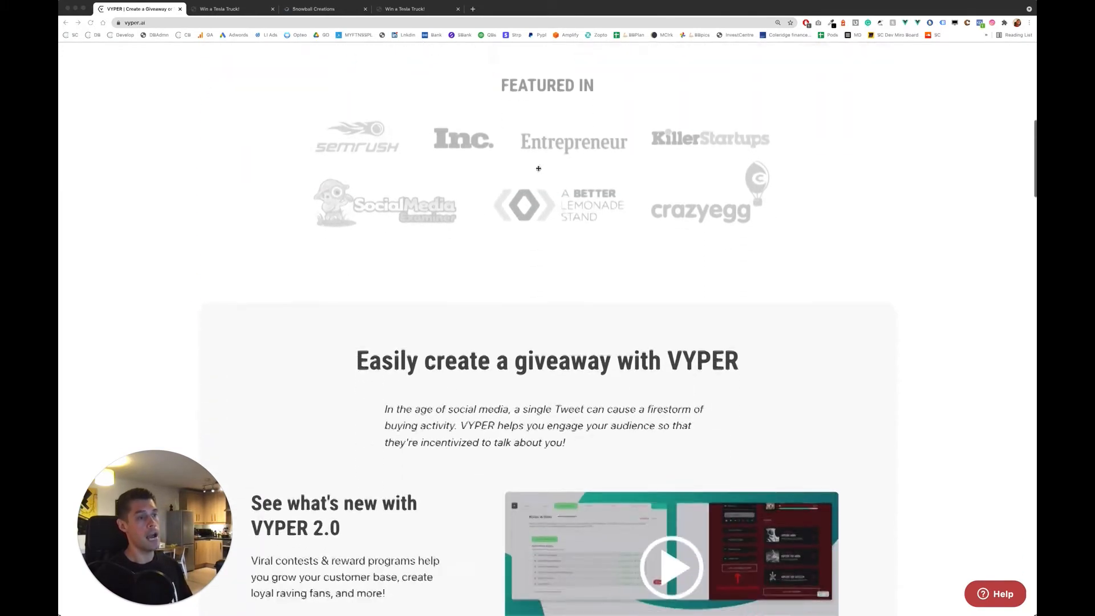
scroll("down", 3)
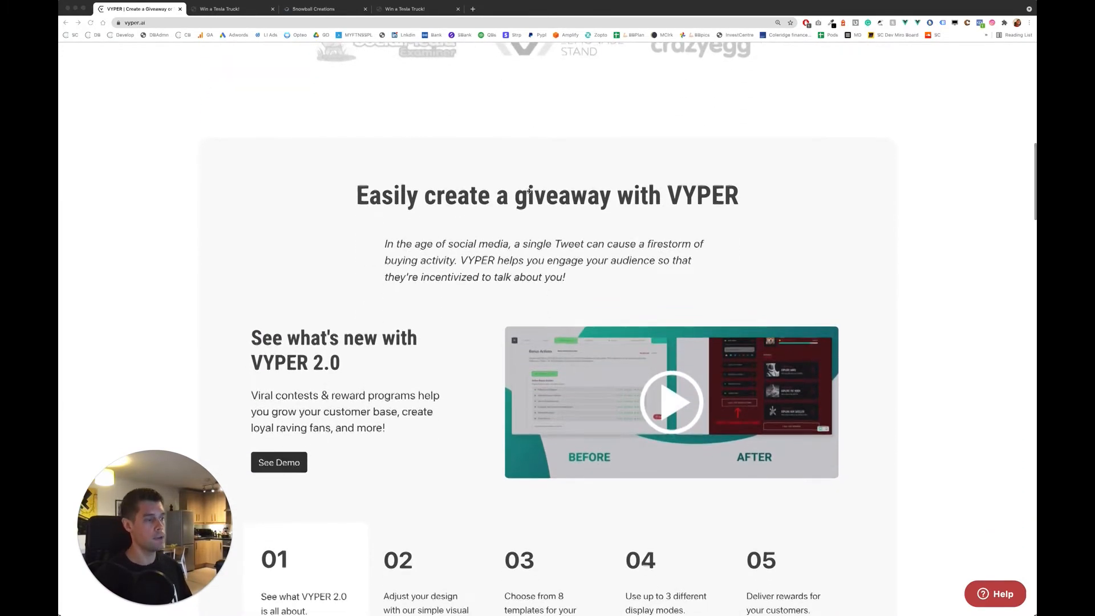
scroll("down", 3)
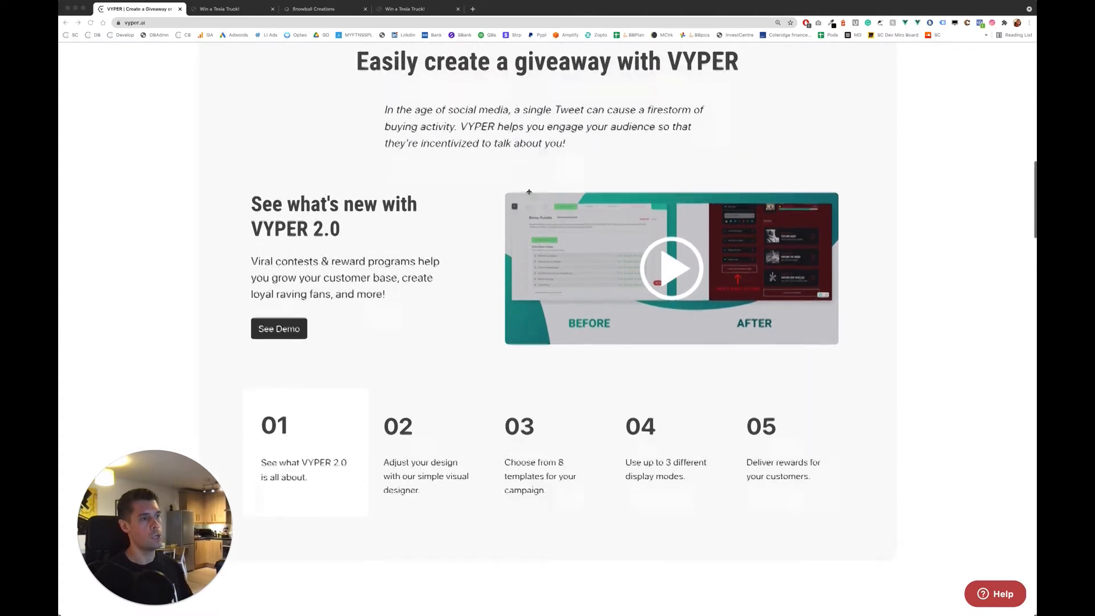
scroll("up", 3)
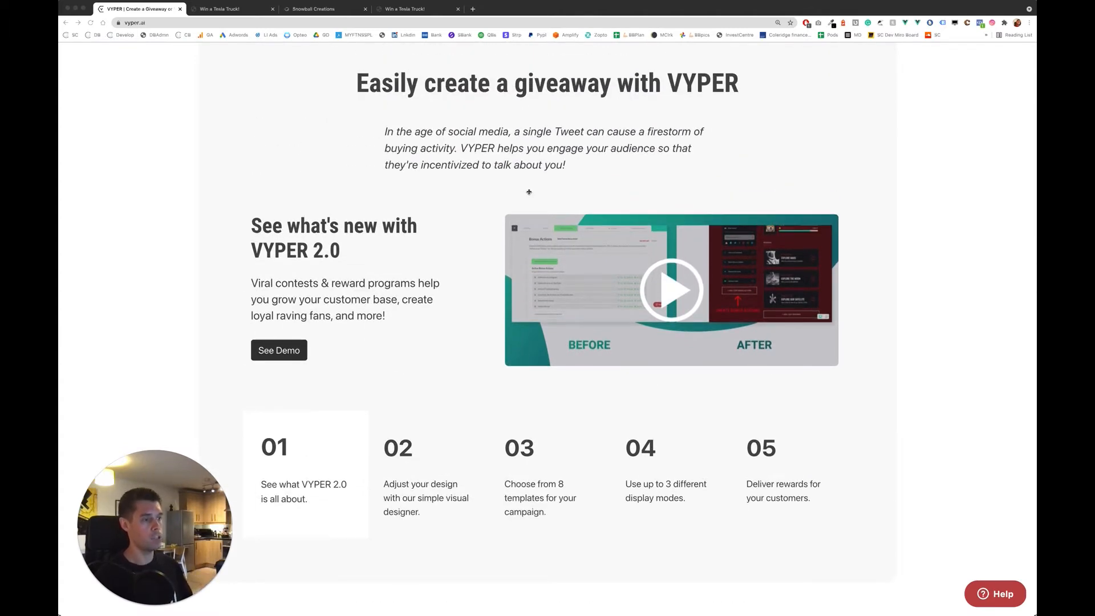
mouse_move(473, 262)
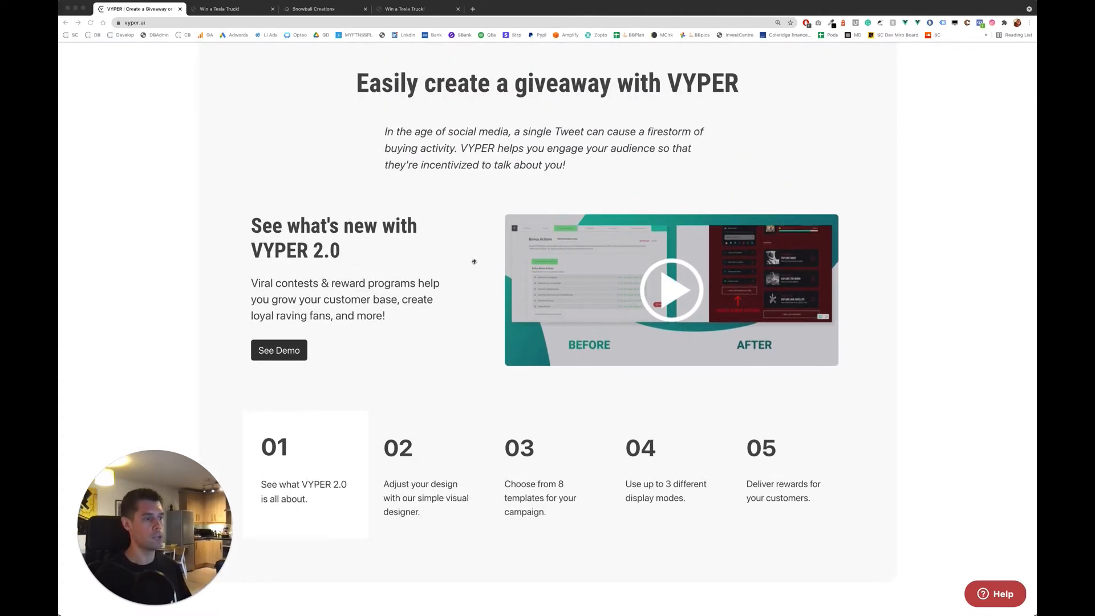
scroll("down", 3)
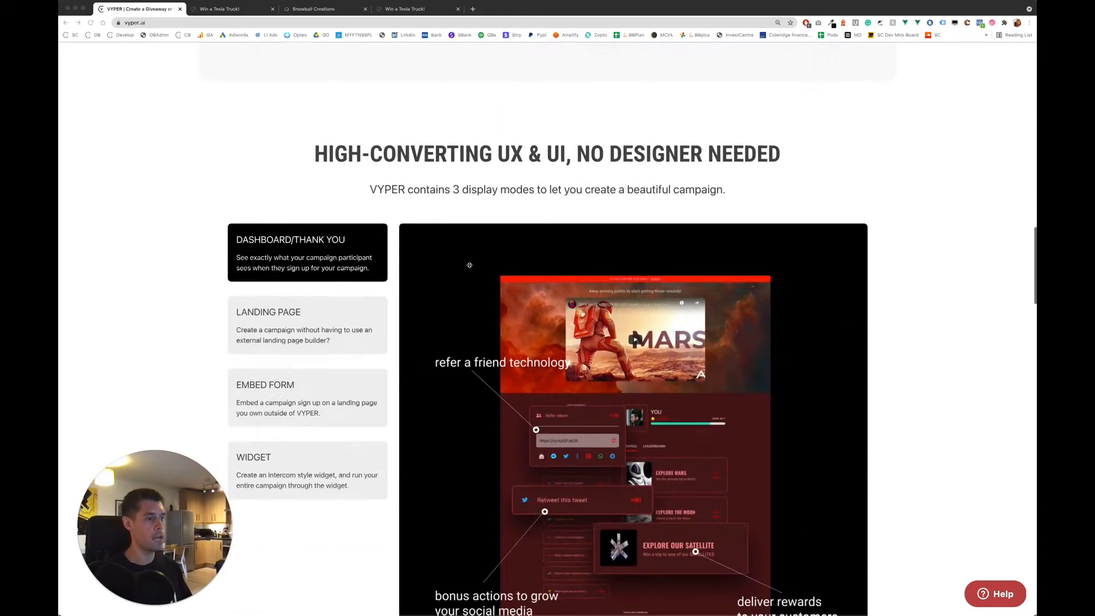
scroll("down", 3)
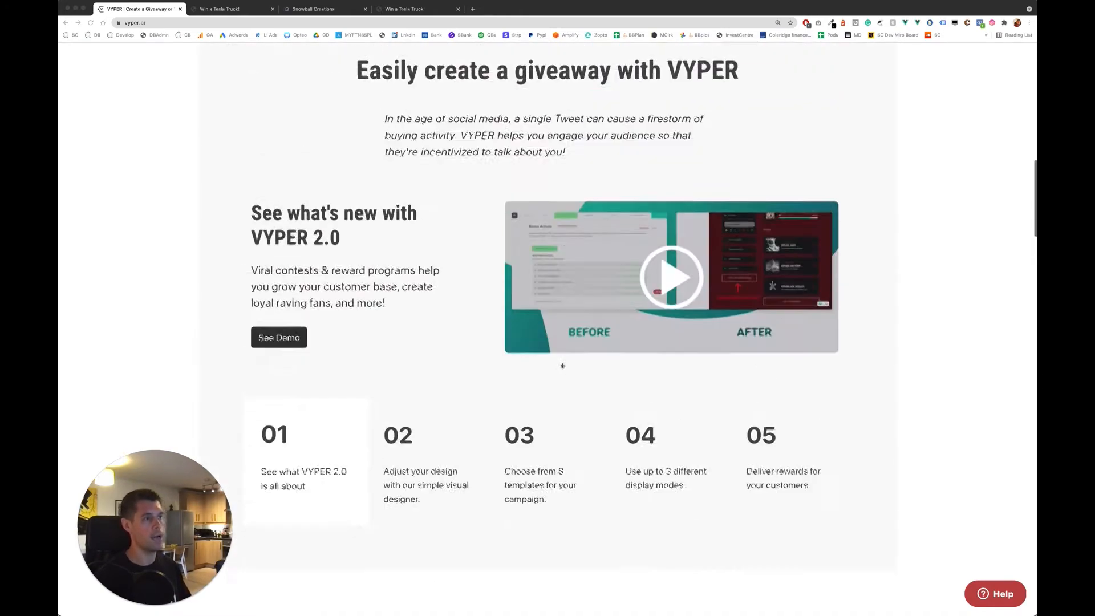
scroll("up", 3)
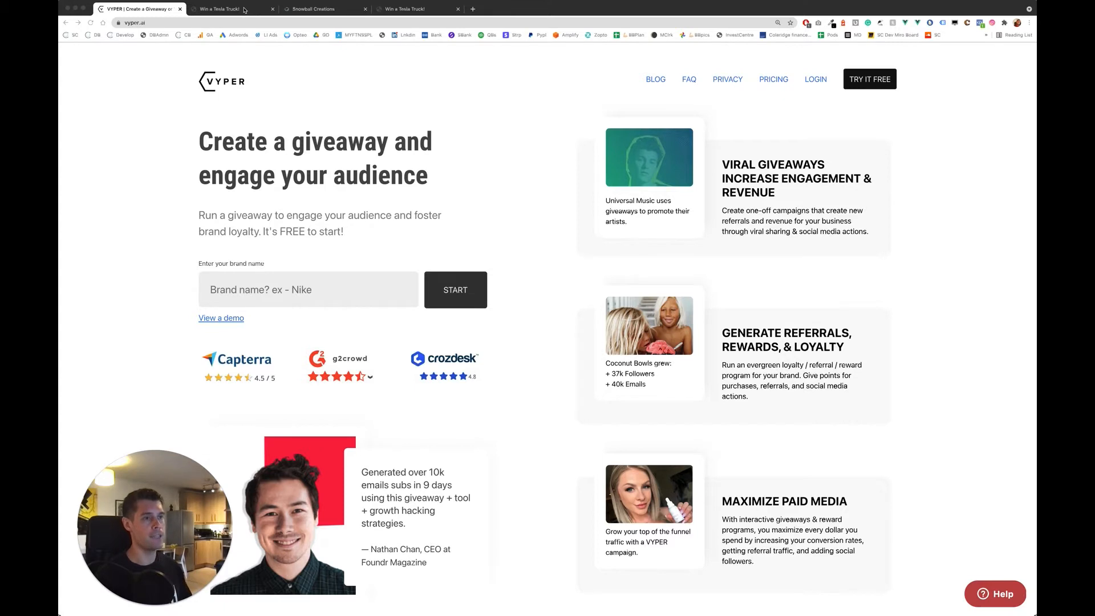
left_click(231, 9)
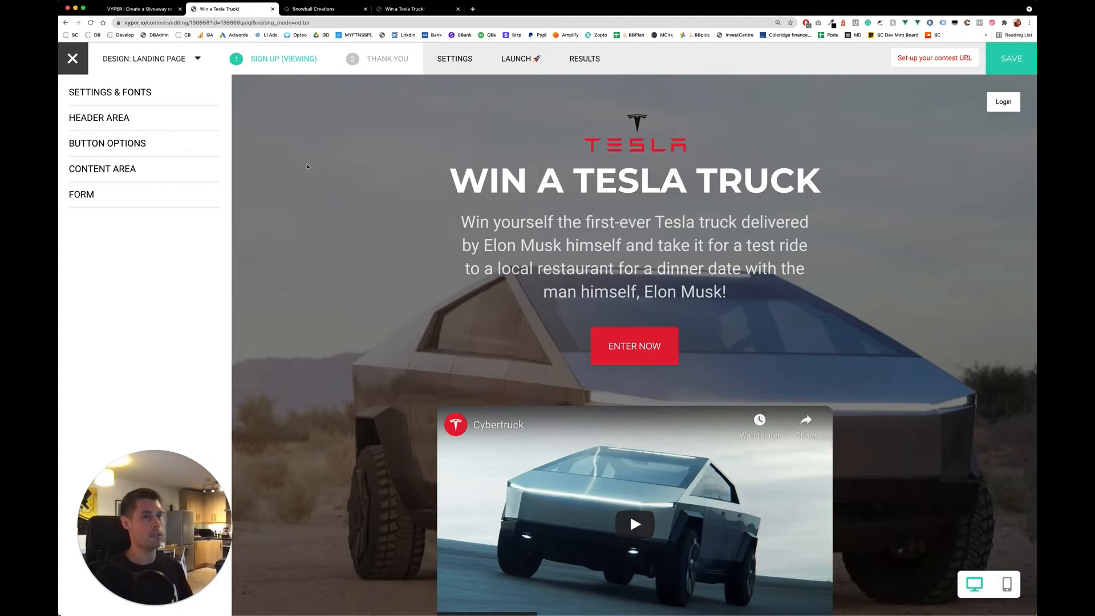
mouse_move(241, 184)
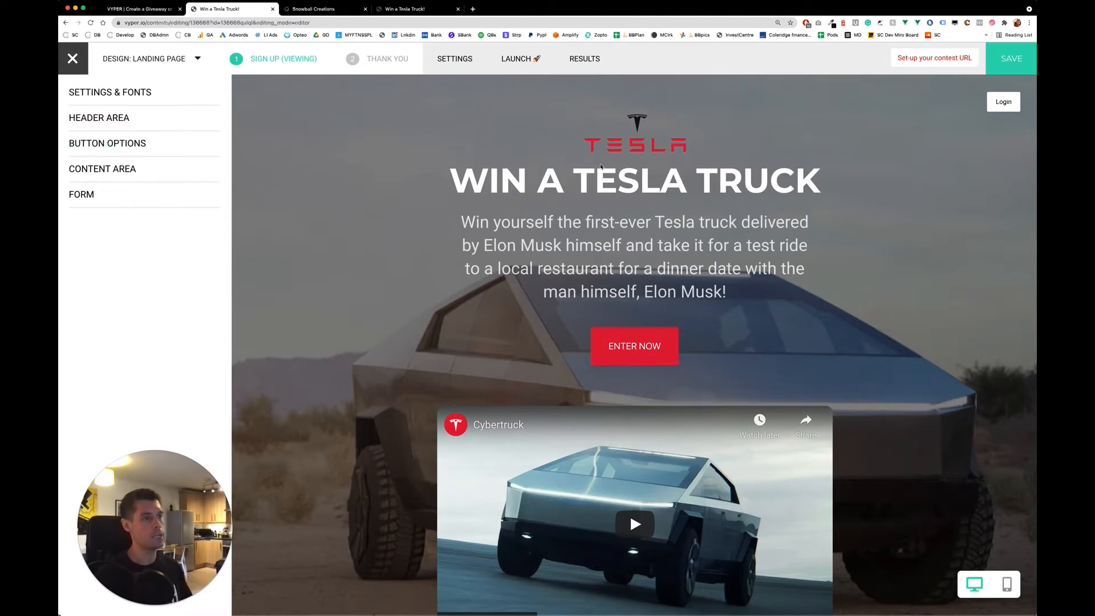
left_click(635, 256)
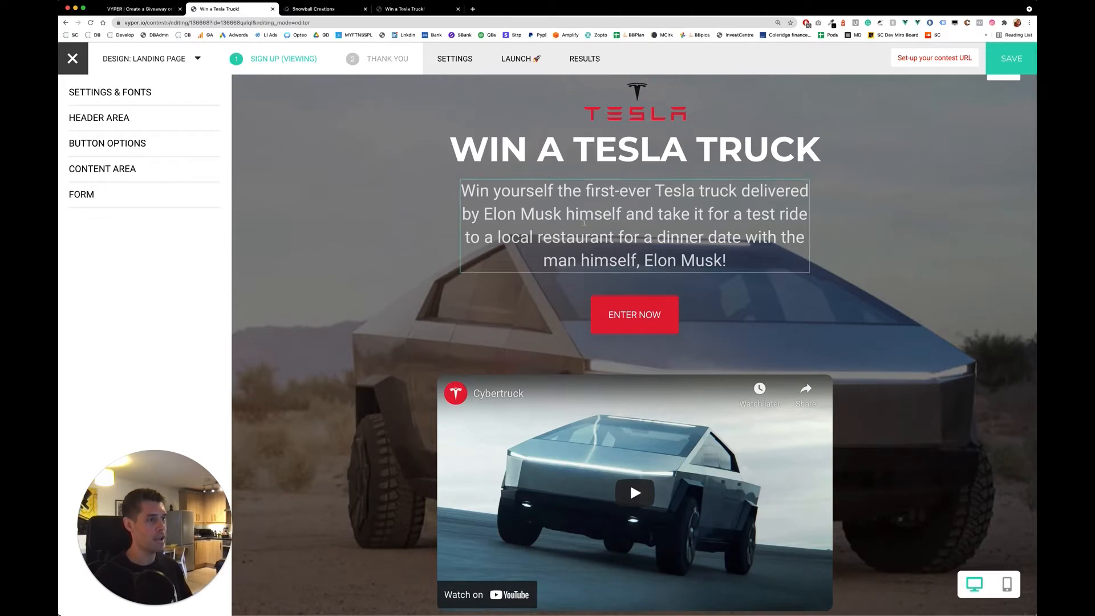
scroll("down", 3)
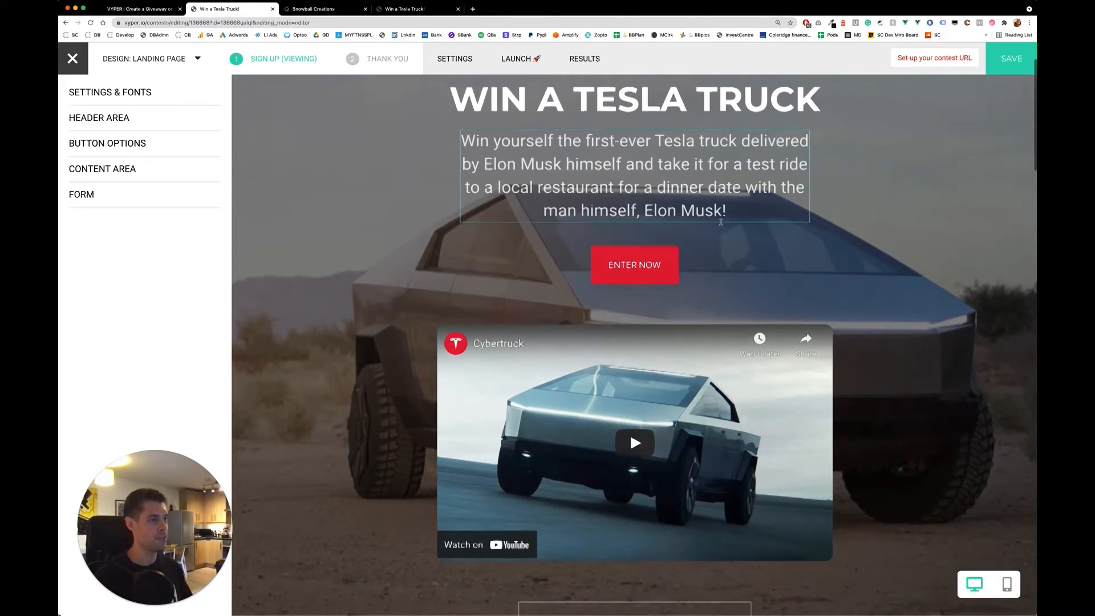
scroll("down", 3)
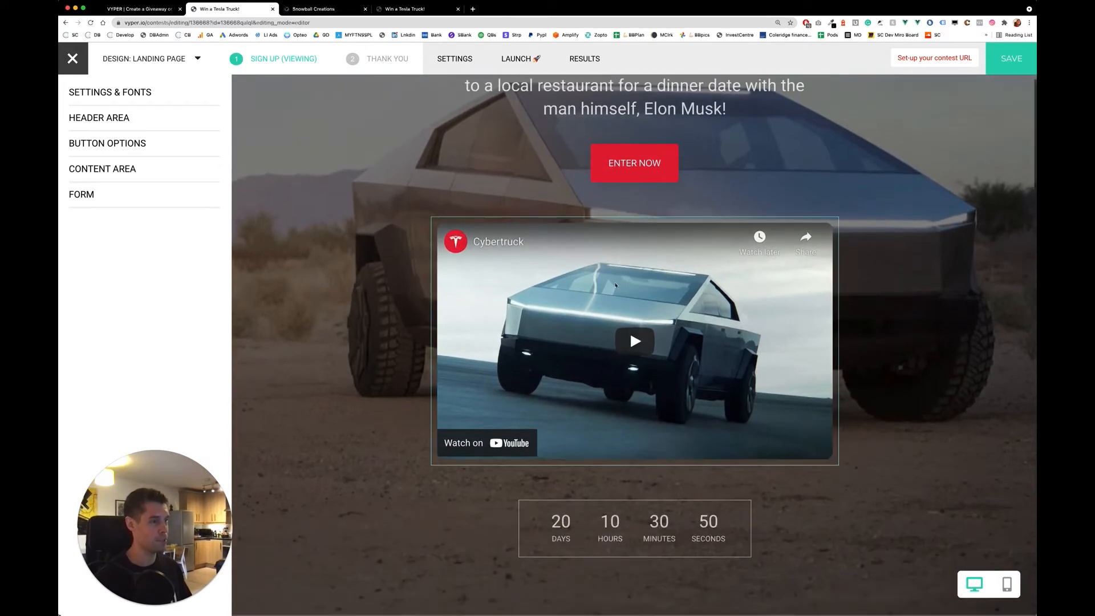
scroll("down", 3)
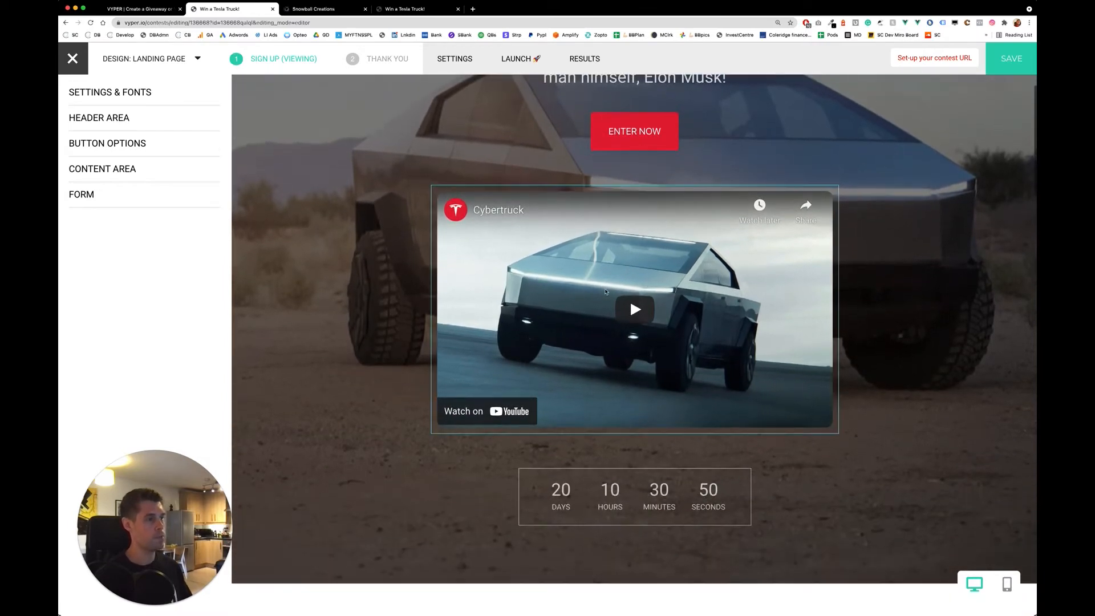
scroll("down", 3)
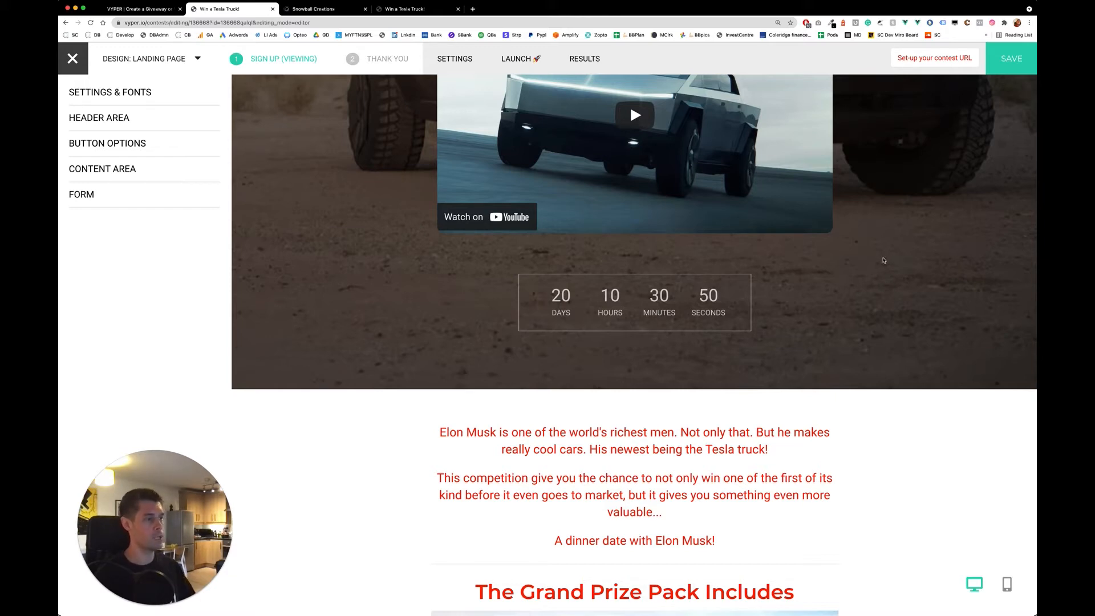
scroll("down", 3)
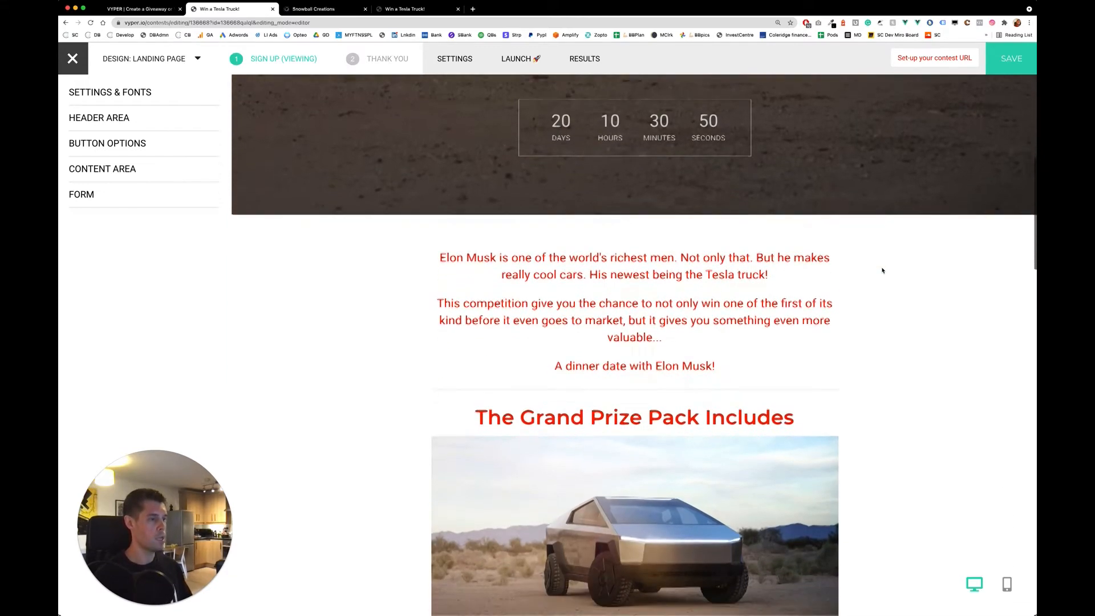
scroll("down", 3)
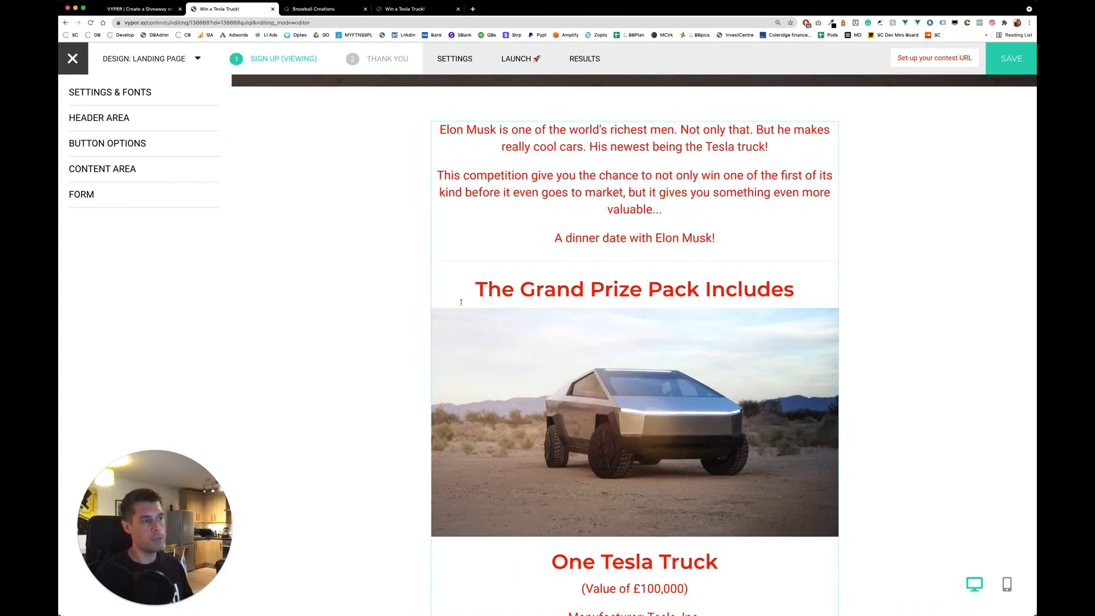
scroll("down", 3)
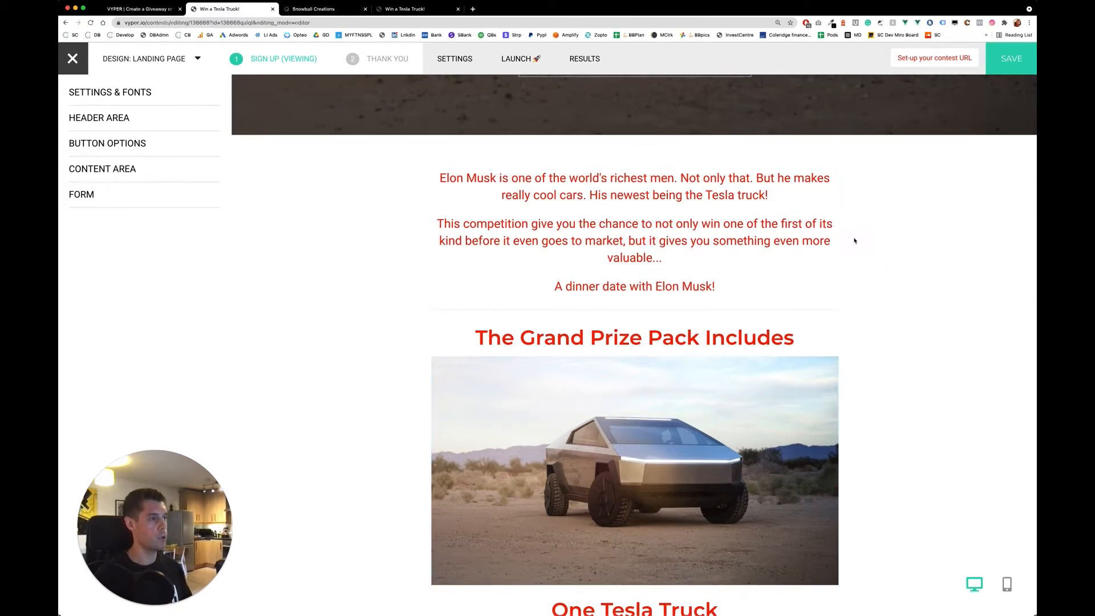
scroll("down", 3)
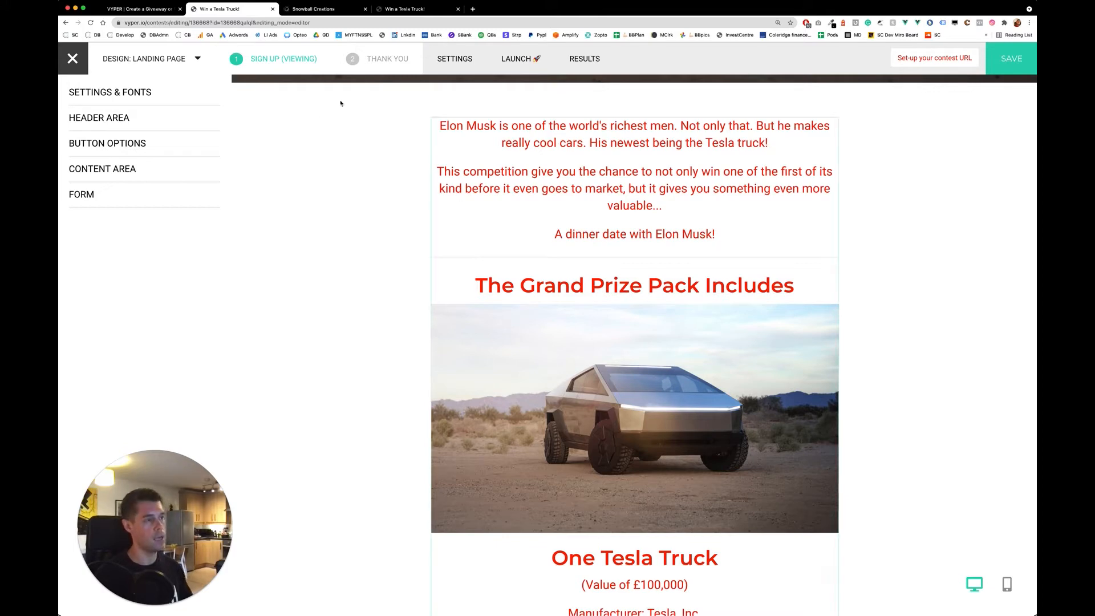
scroll("down", 3)
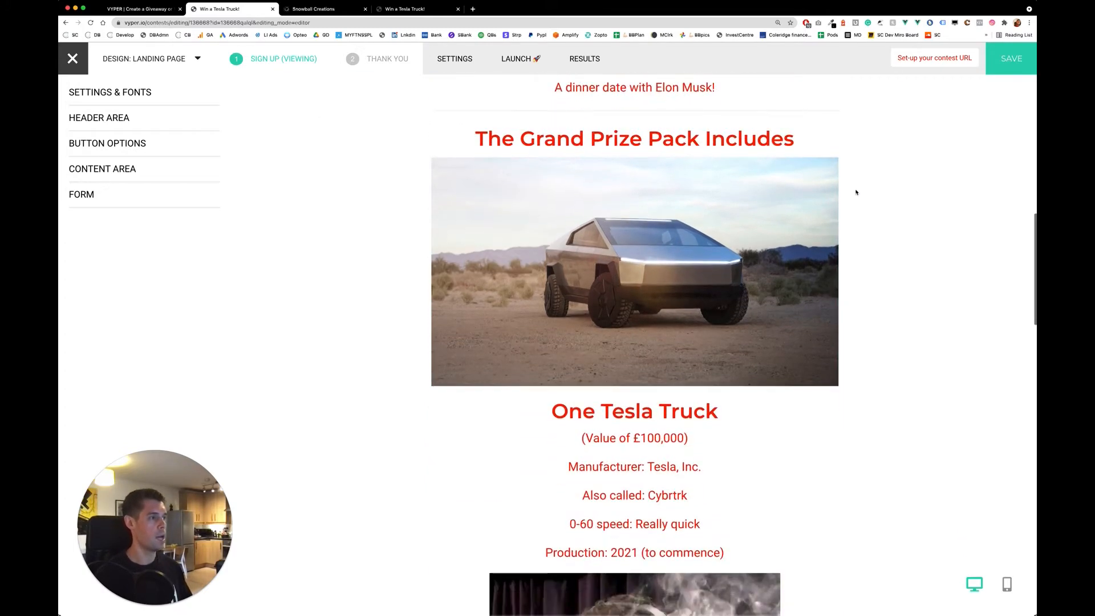
scroll("down", 3)
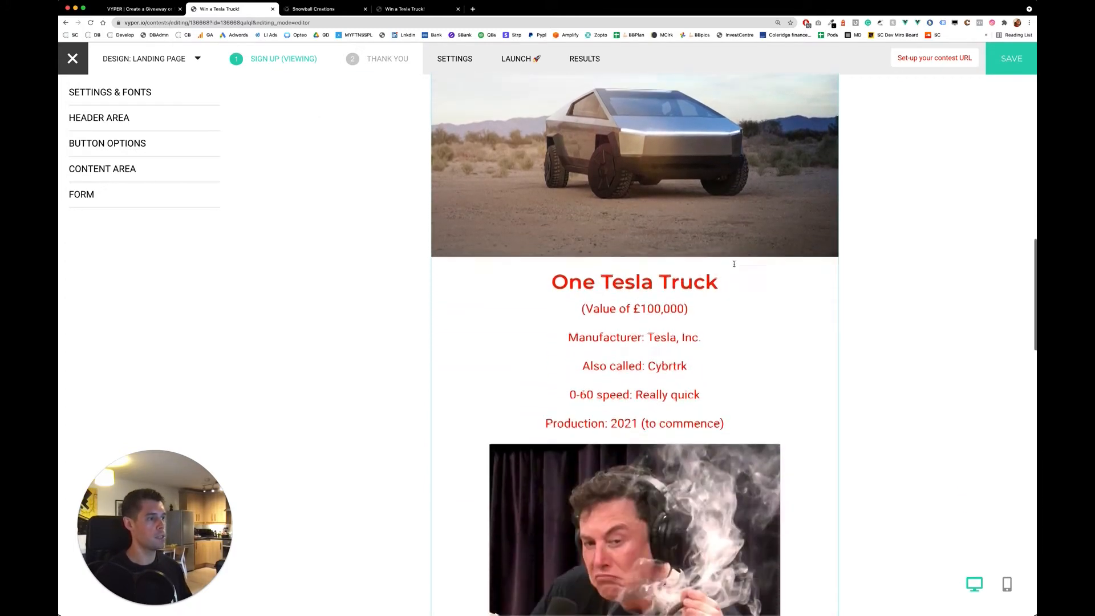
scroll("down", 3)
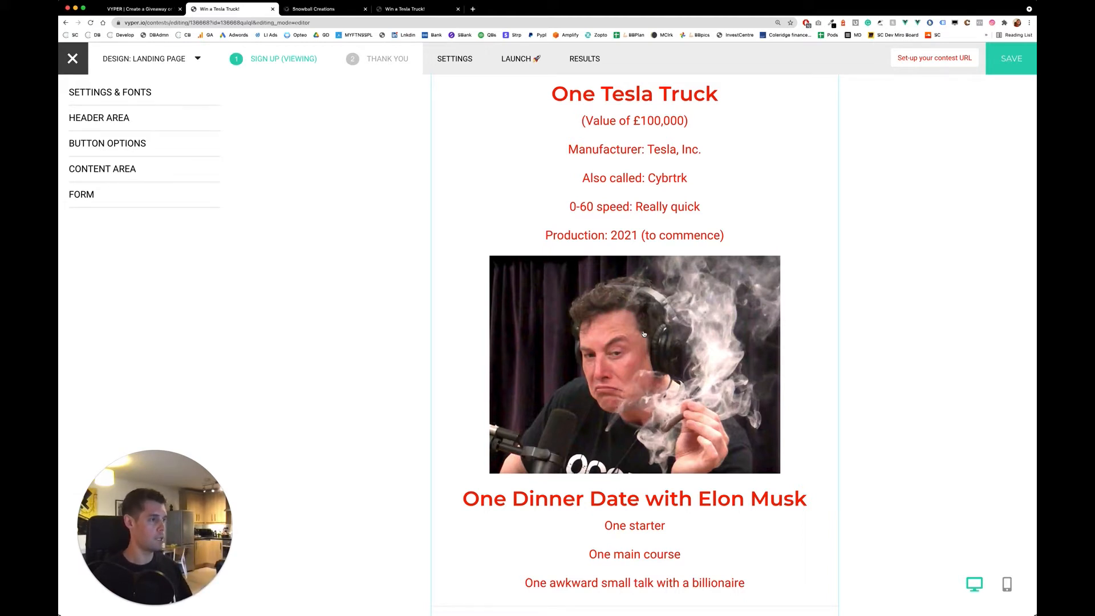
mouse_move(866, 230)
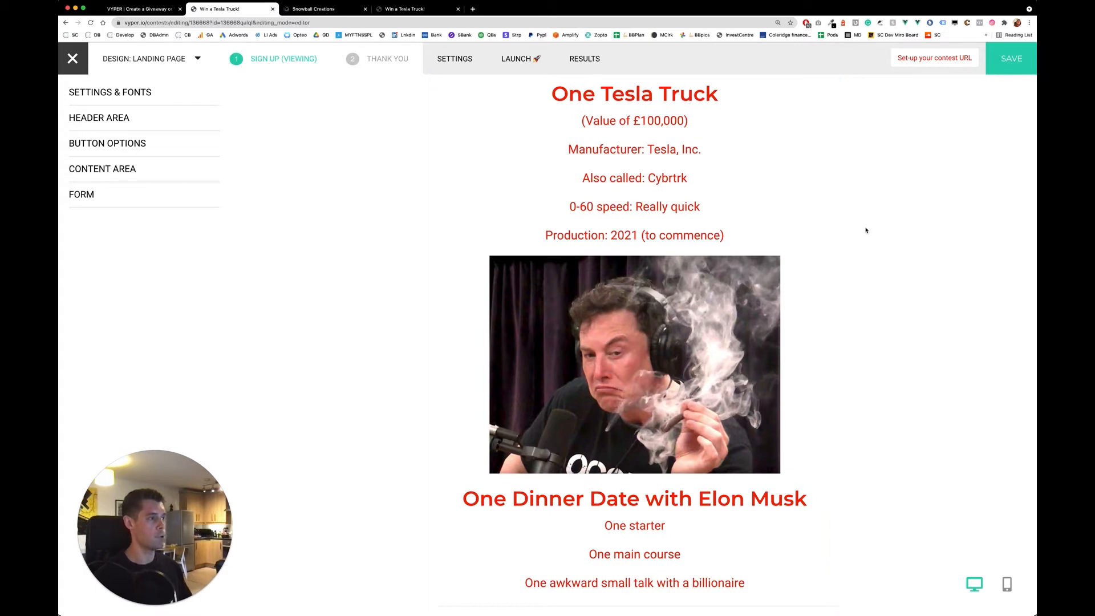
mouse_move(852, 232)
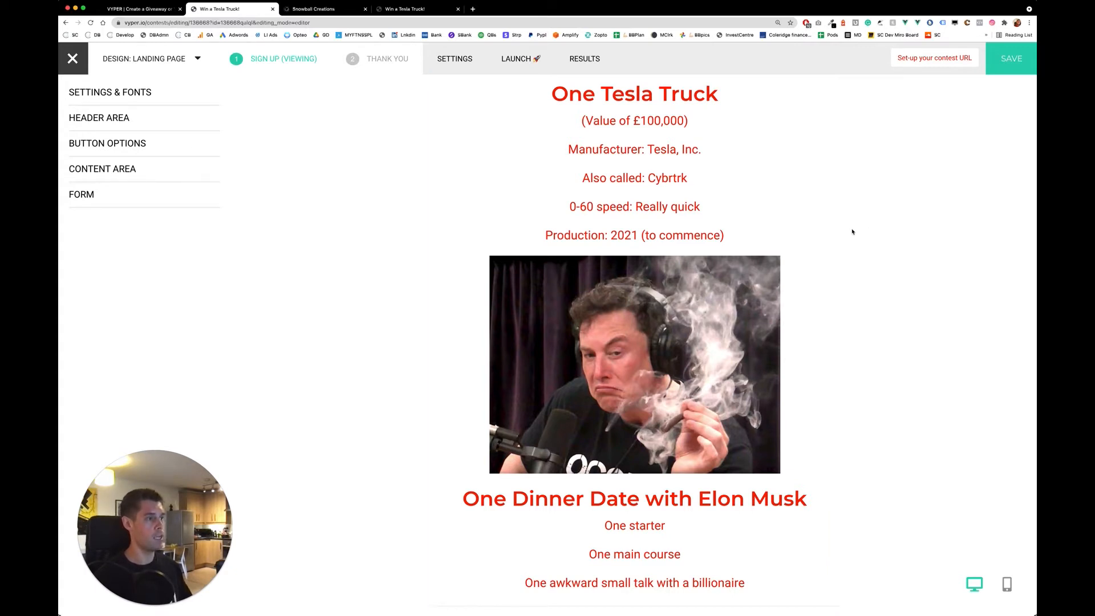
scroll("down", 3)
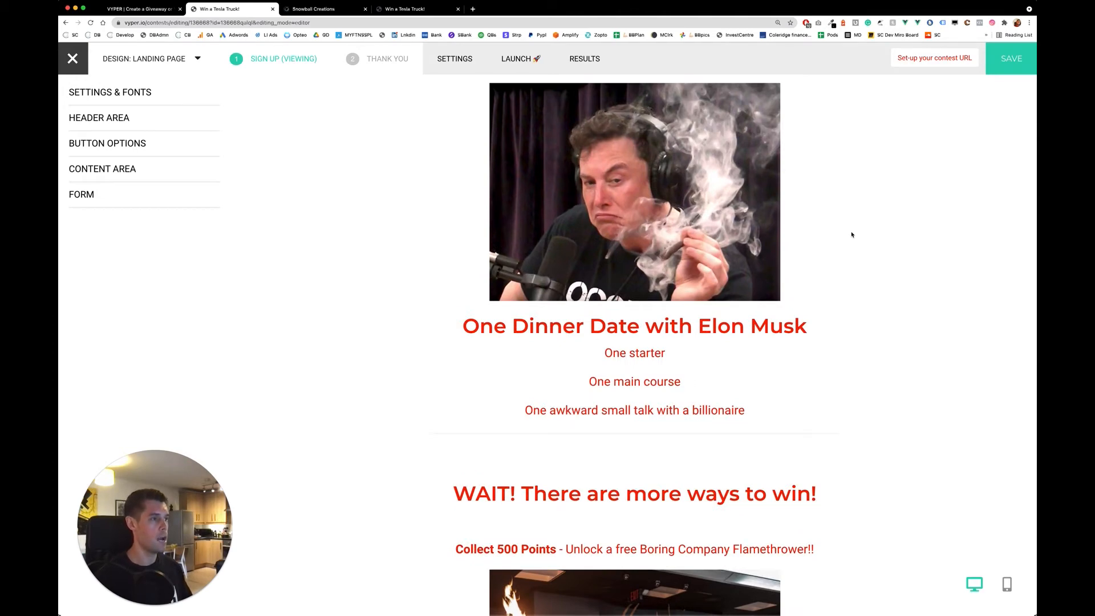
scroll("down", 3)
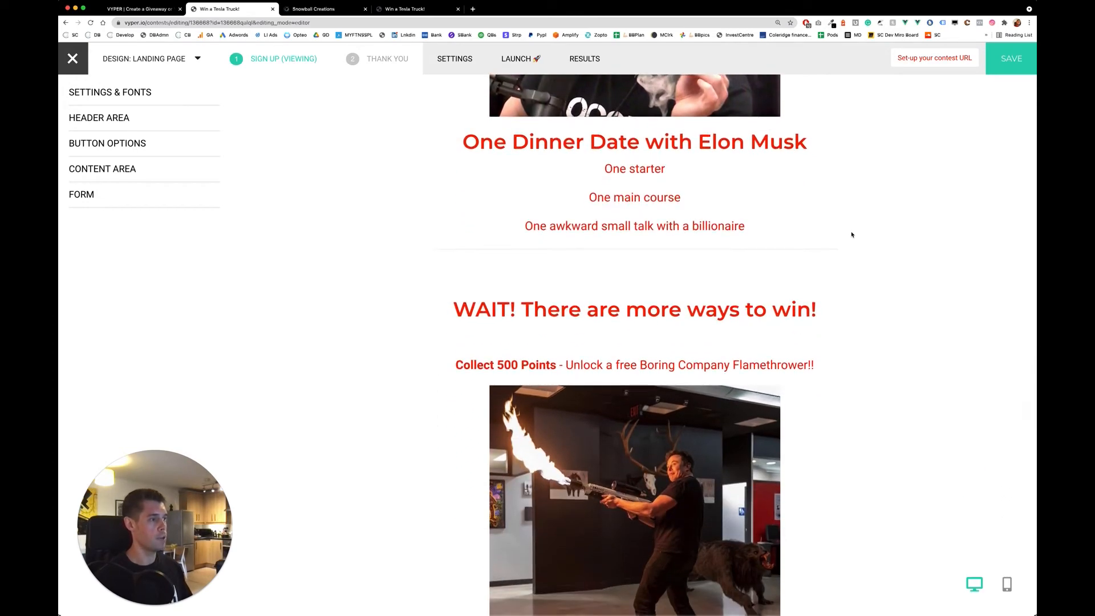
scroll("down", 3)
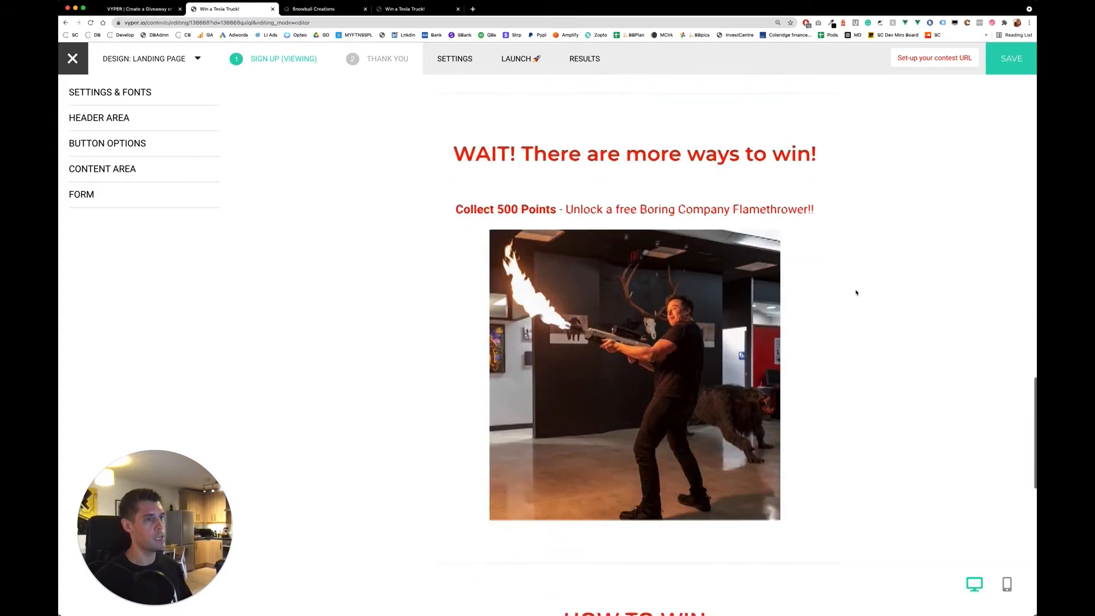
scroll("up", 3)
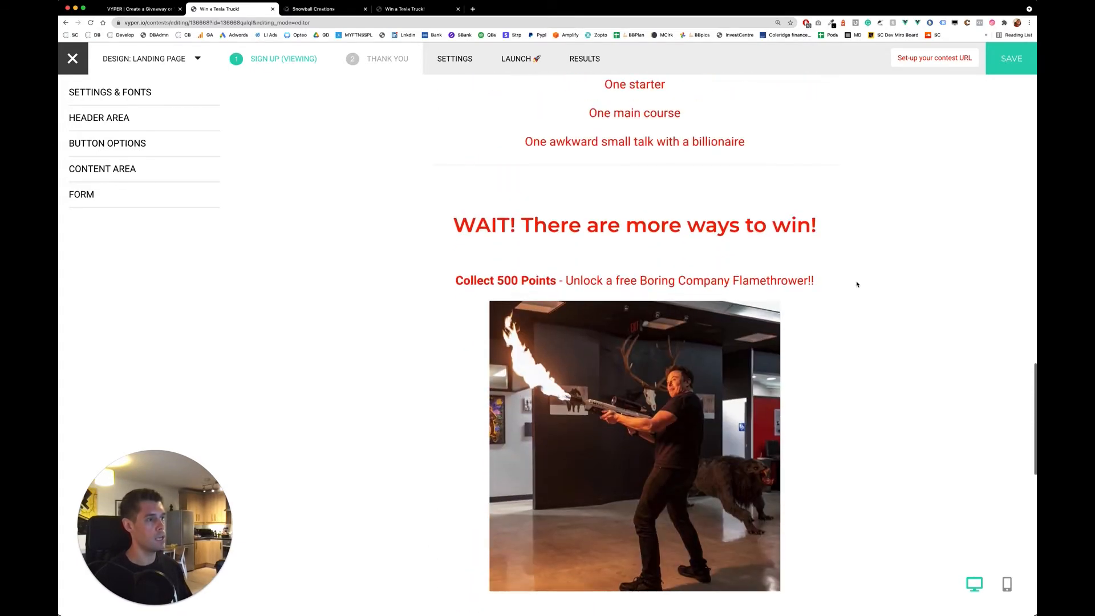
scroll("down", 3)
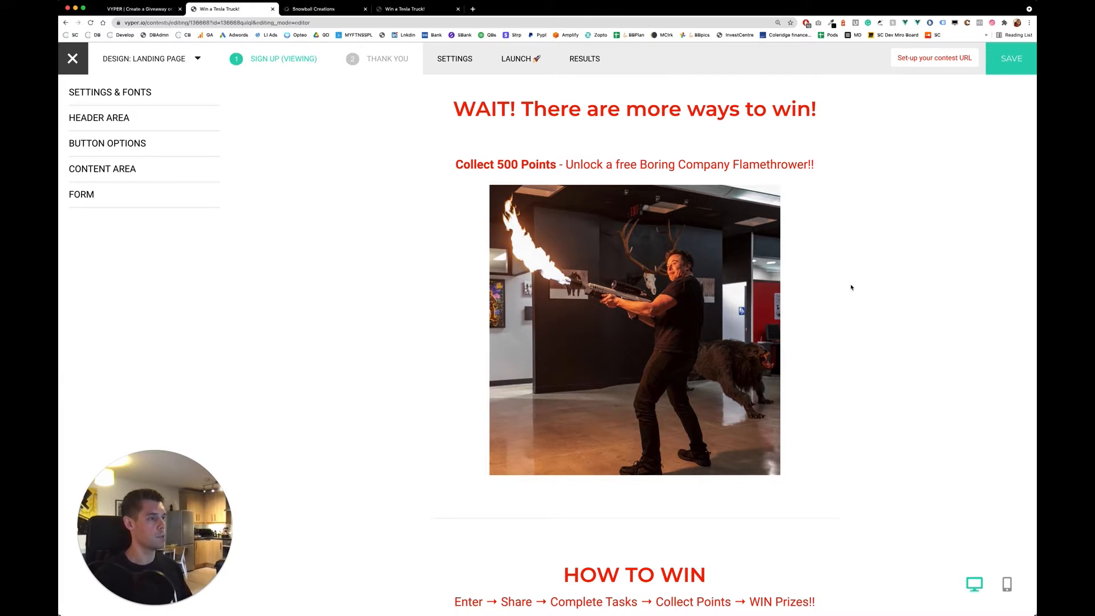
mouse_move(896, 285)
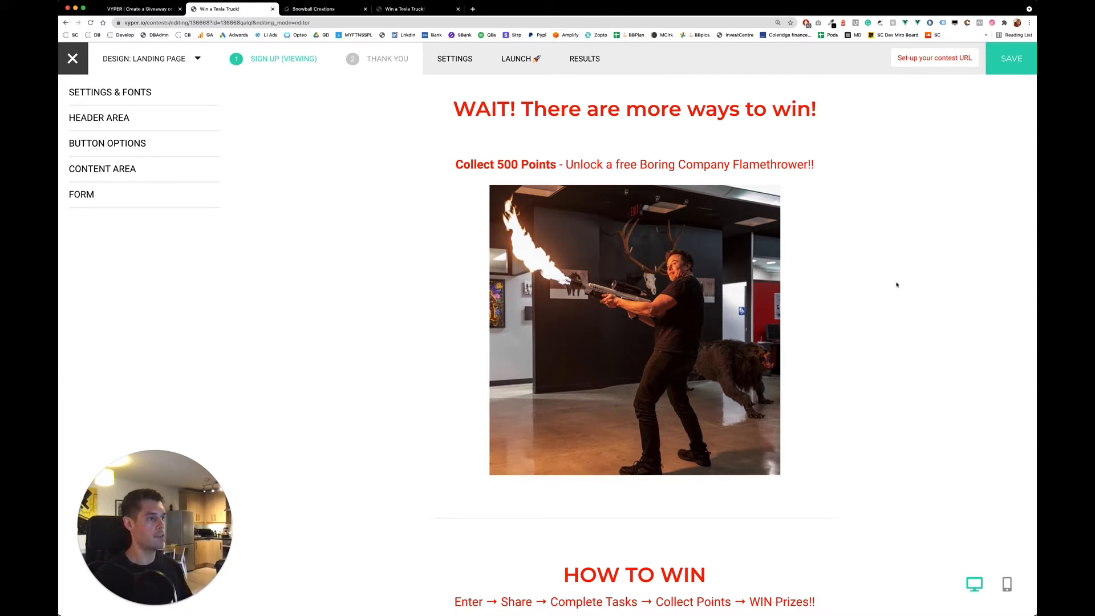
scroll("down", 3)
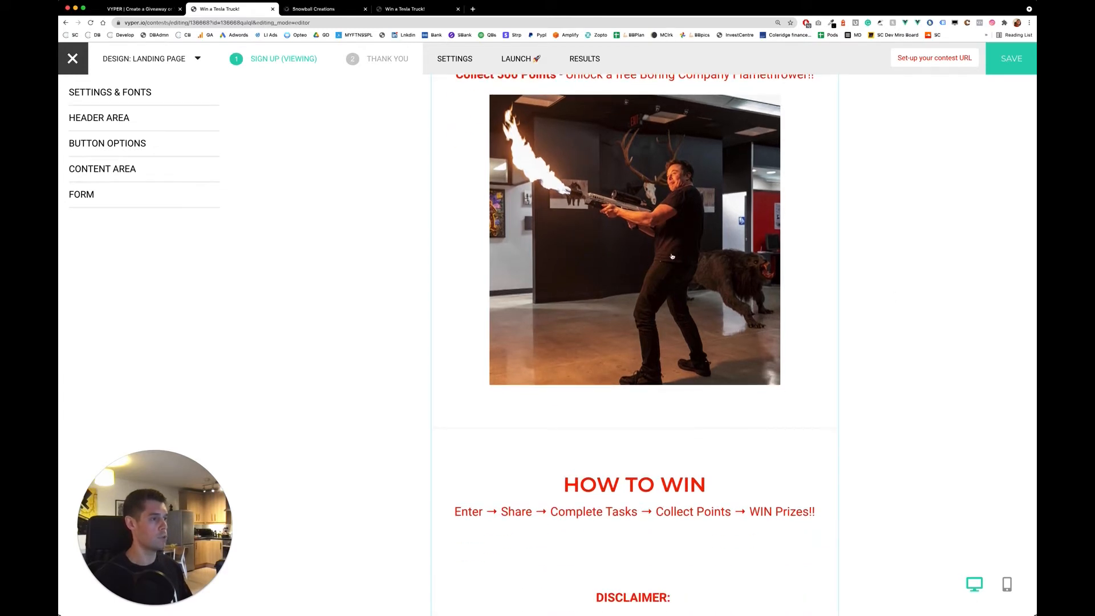
scroll("down", 3)
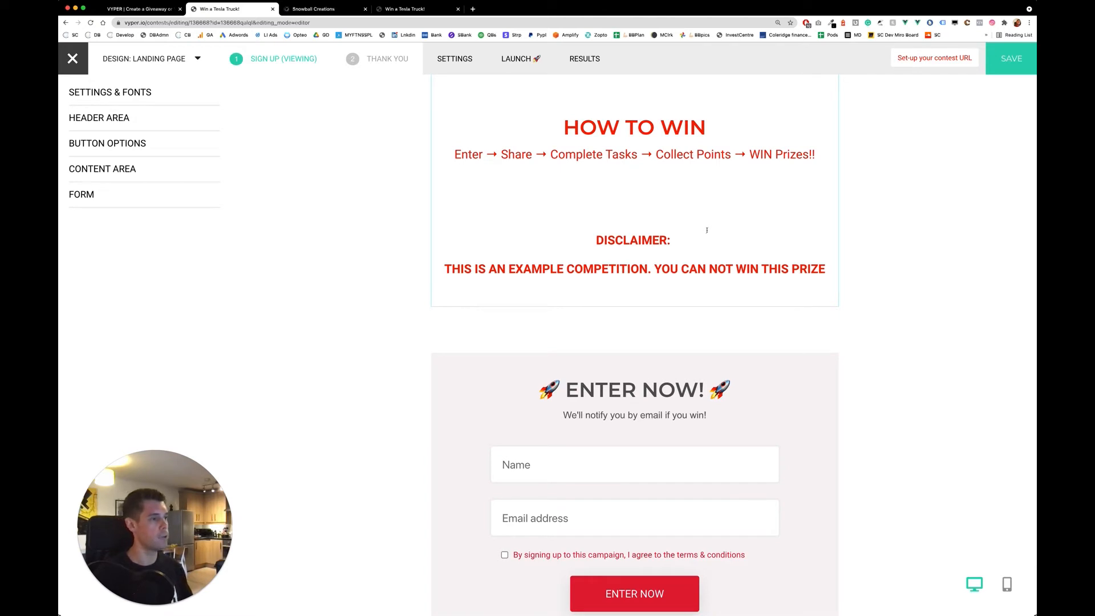
- Scroll past the Enter Now entry form and switch the editor to the Thank You page
scroll("down", 3)
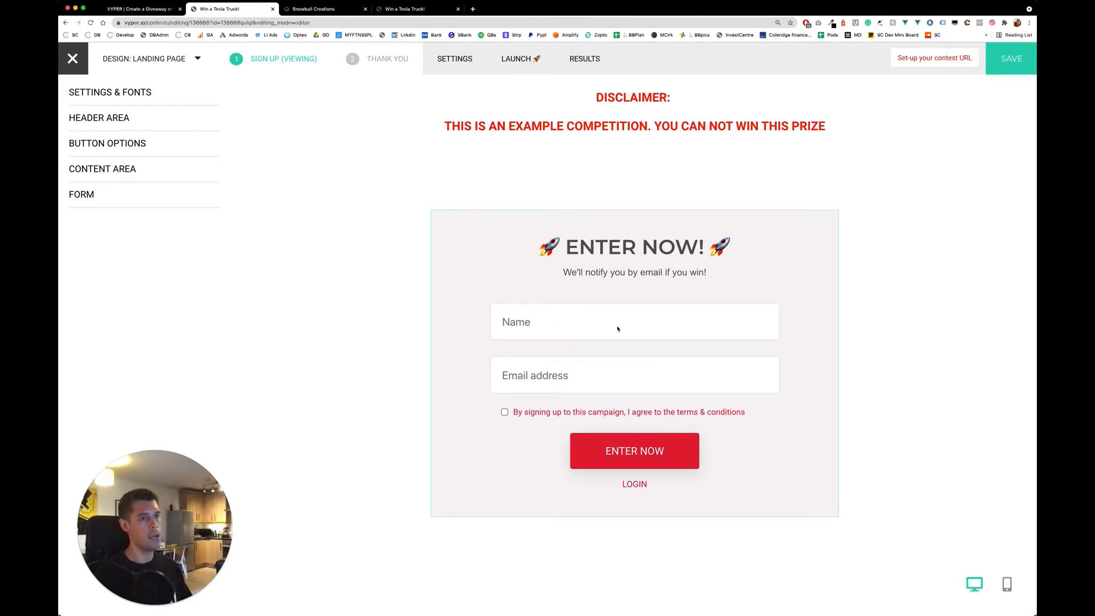
left_click(388, 58)
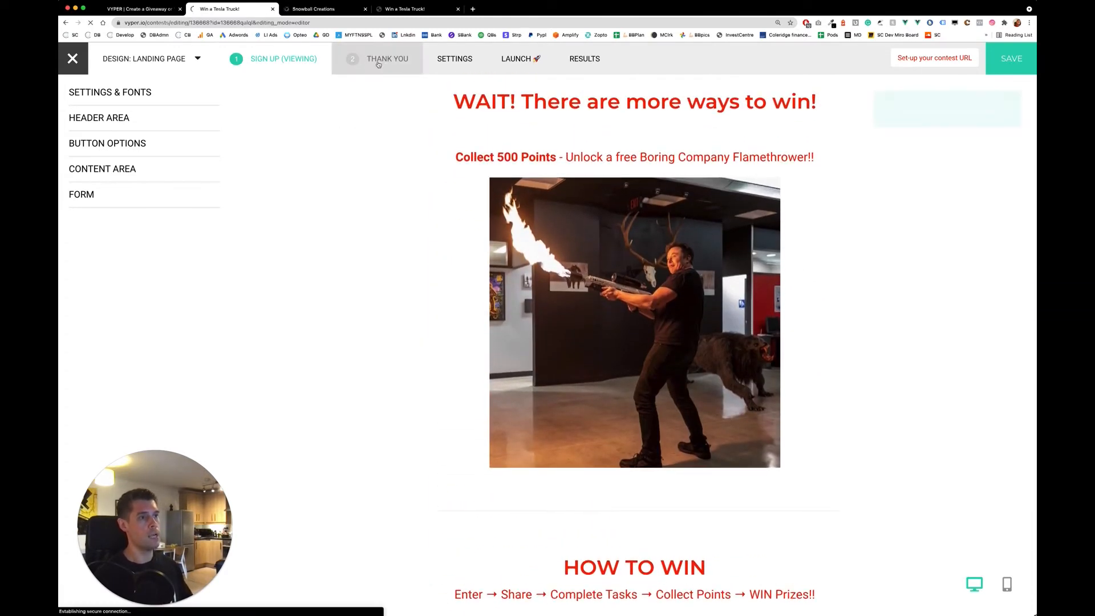
- Show the Thank You page preview with ways to earn points, points tally and rewards
left_click(387, 59)
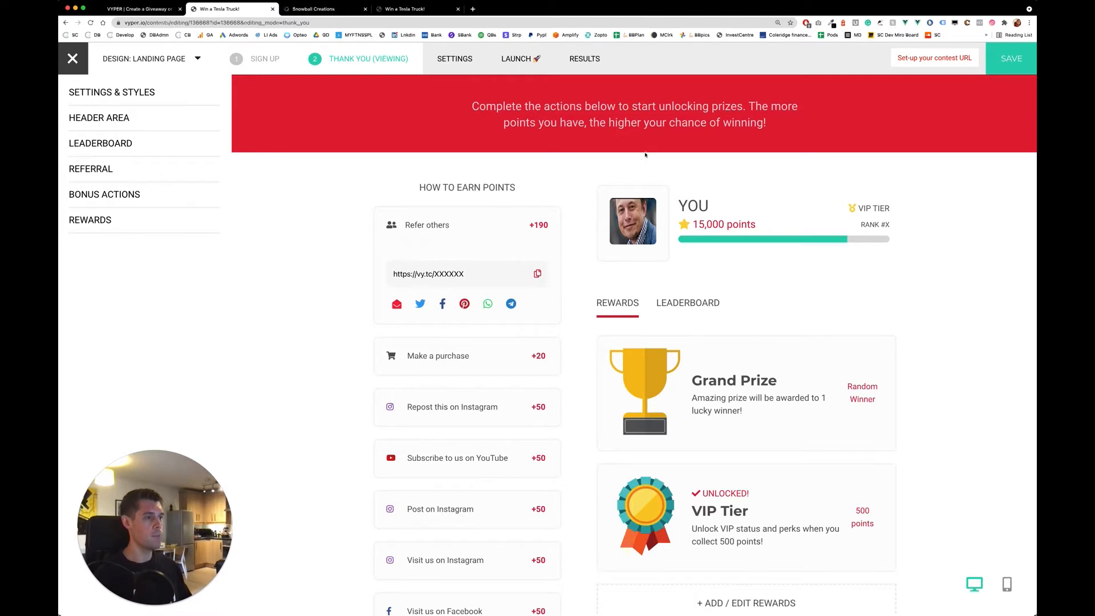
mouse_move(924, 163)
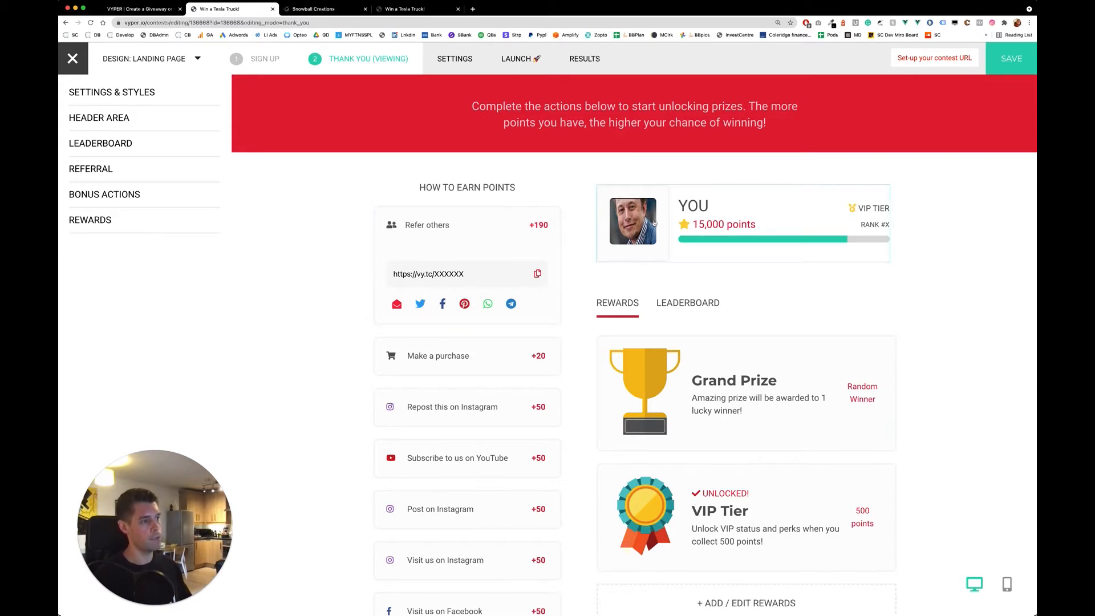
mouse_move(517, 168)
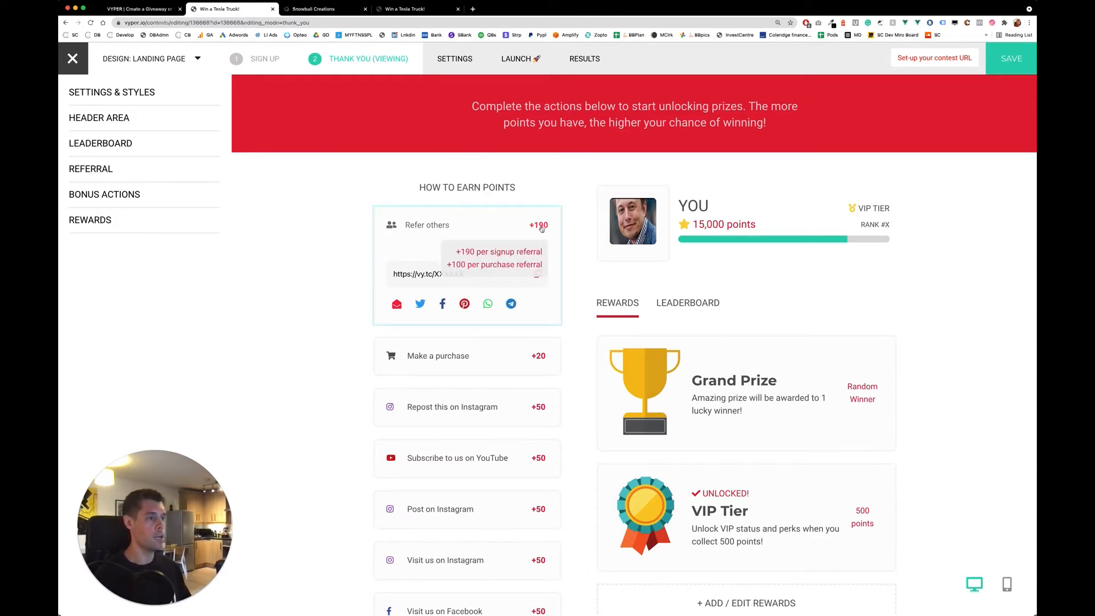
mouse_move(586, 220)
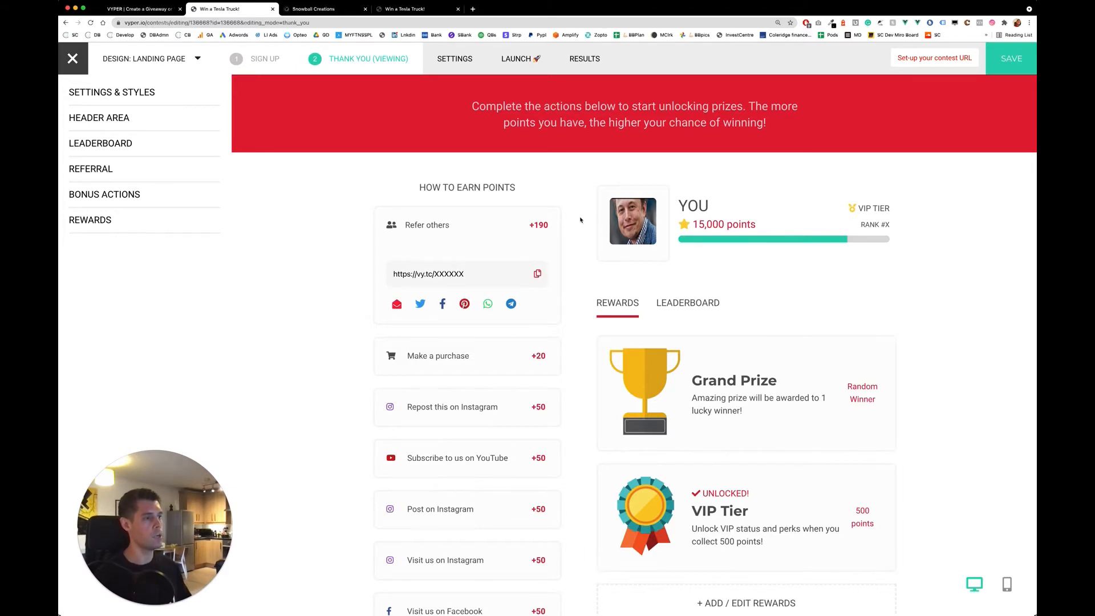
scroll("down", 3)
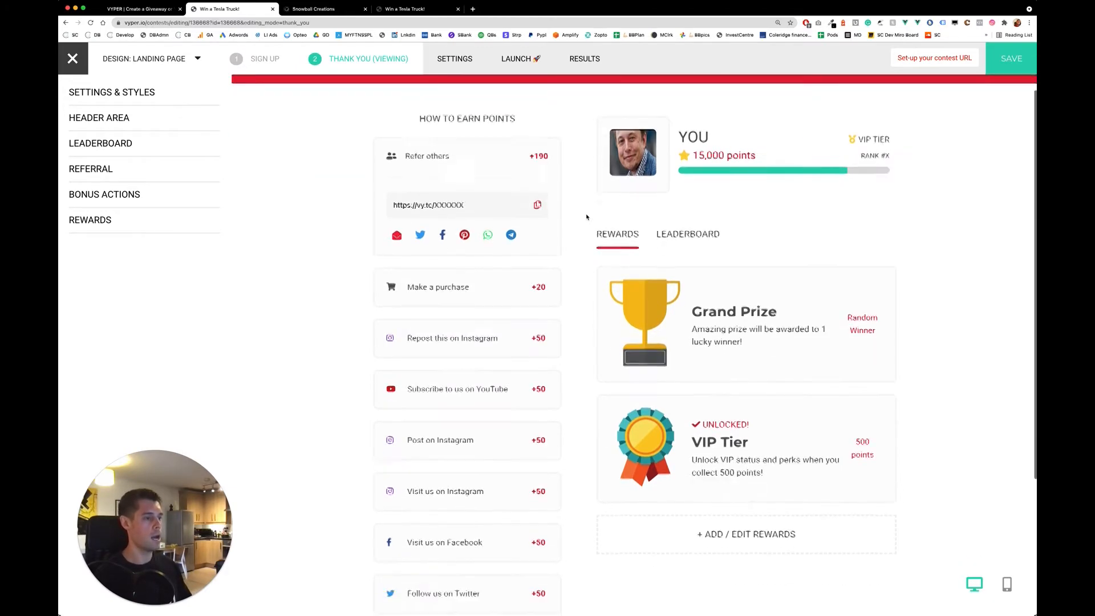
scroll("down", 3)
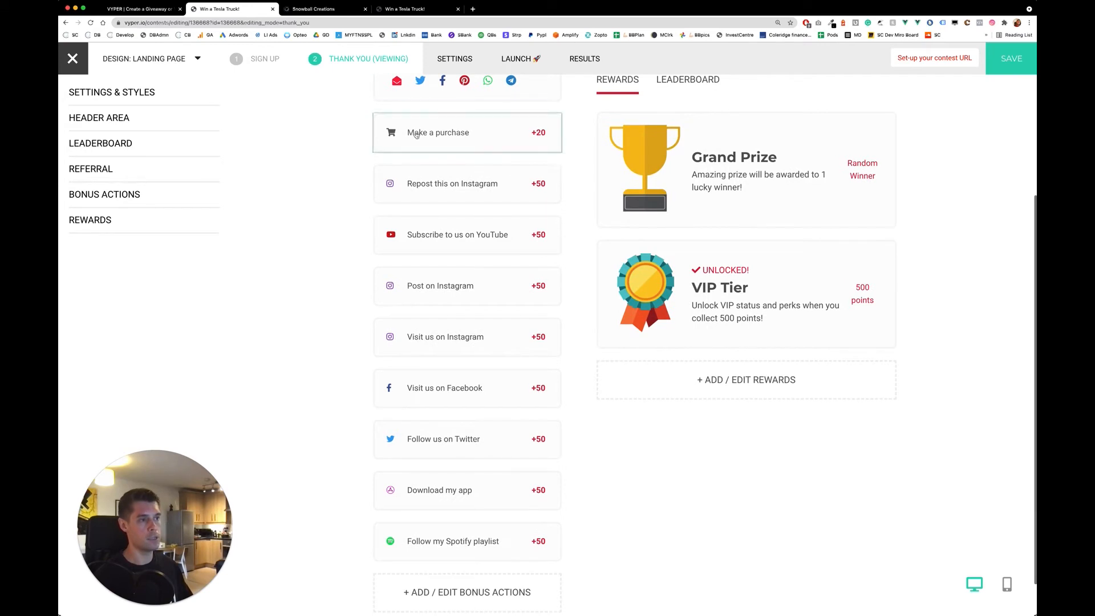
mouse_move(462, 218)
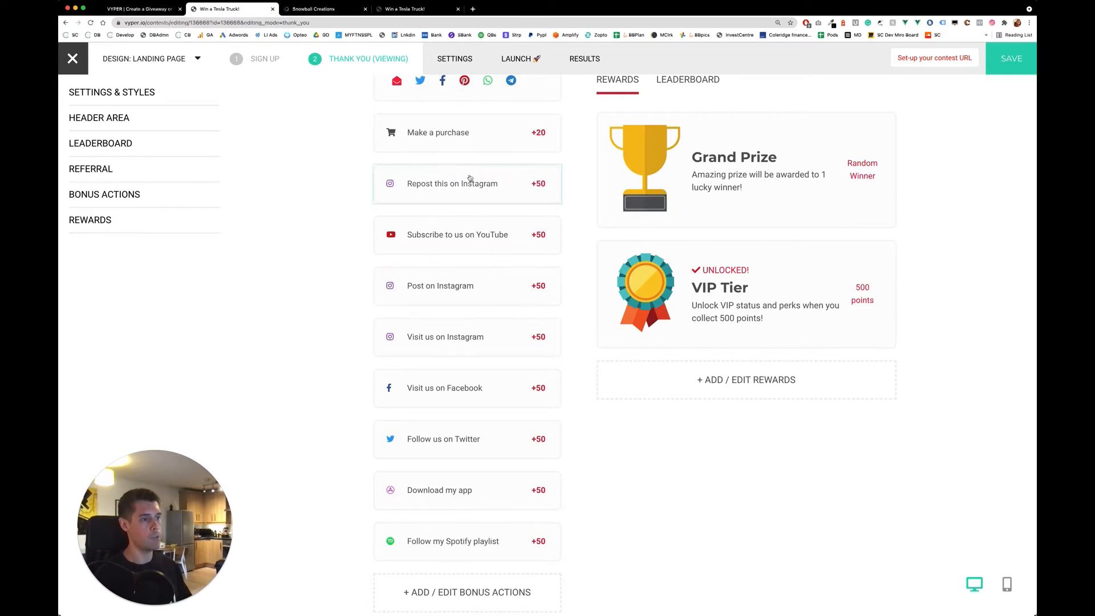
scroll("down", 3)
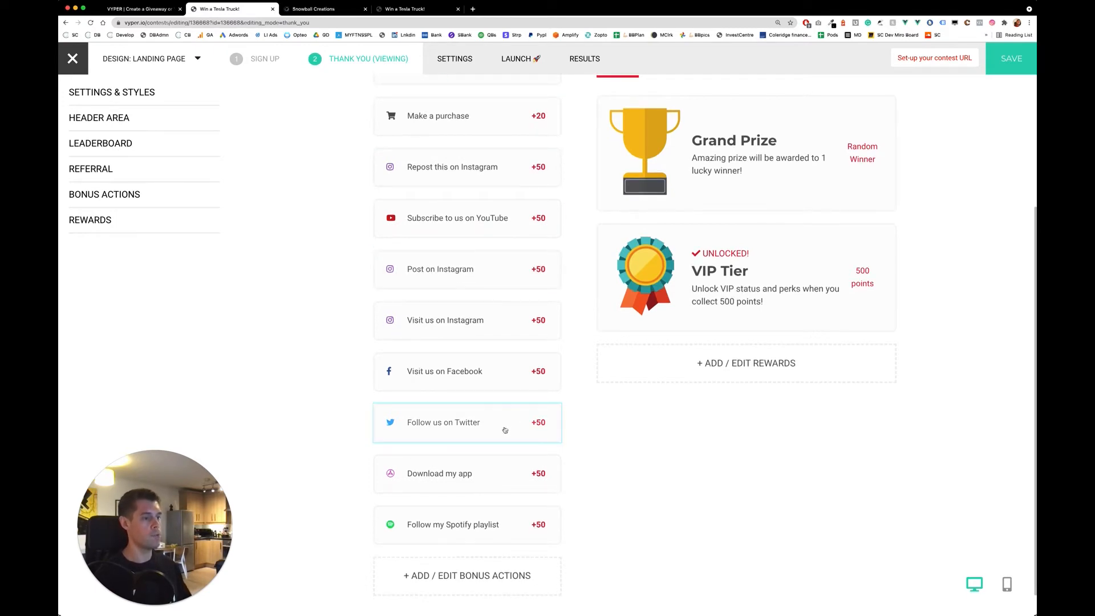
mouse_move(527, 480)
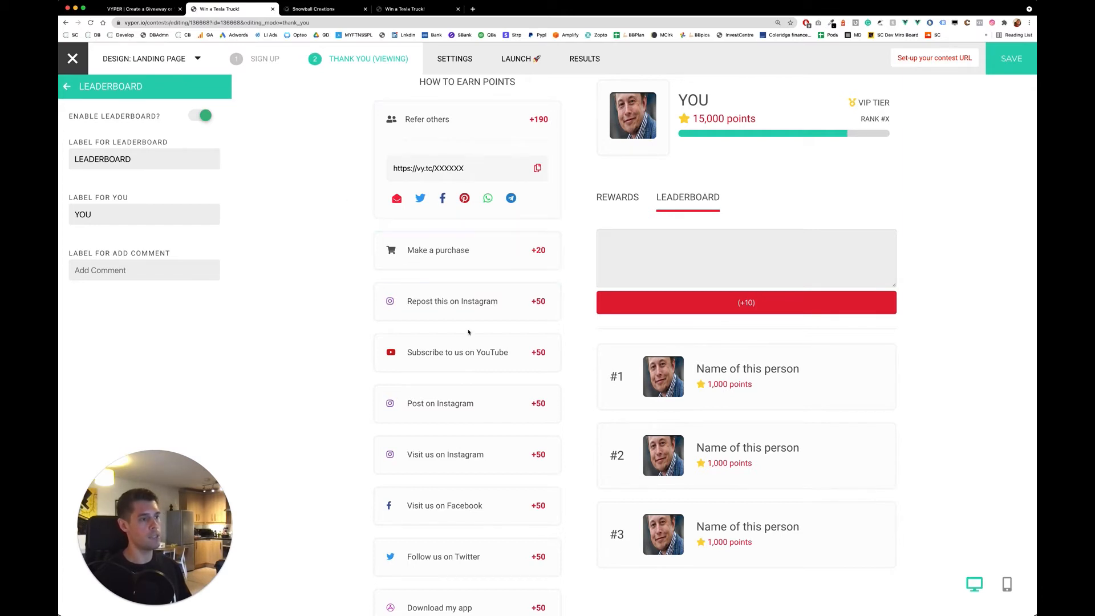
mouse_move(865, 428)
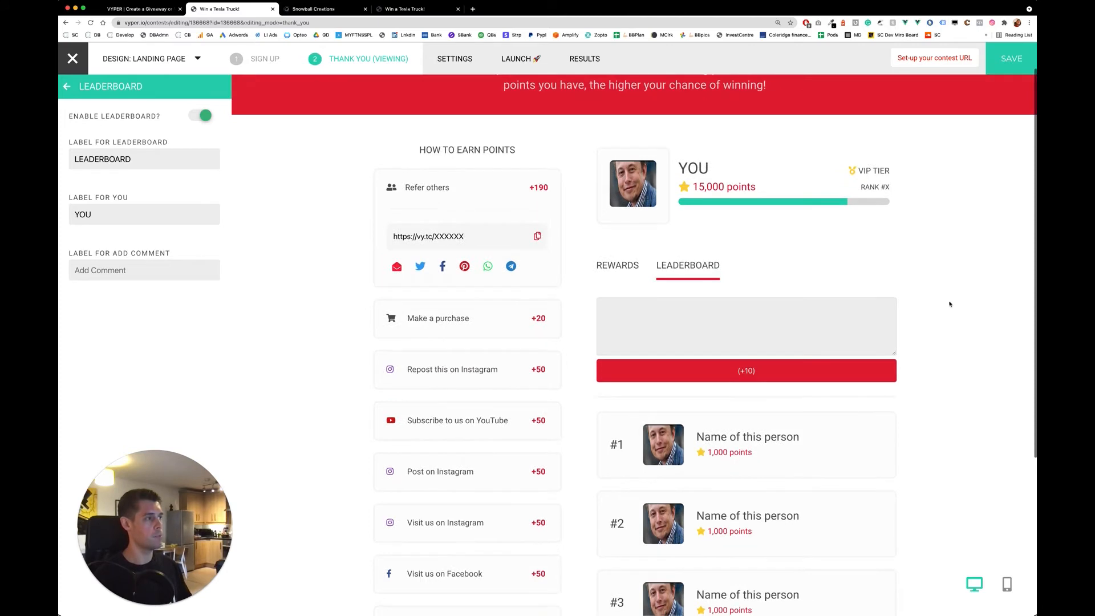
- Scroll the preview to view the leaderboard's ranked entrants beneath the comment box
scroll("down", 3)
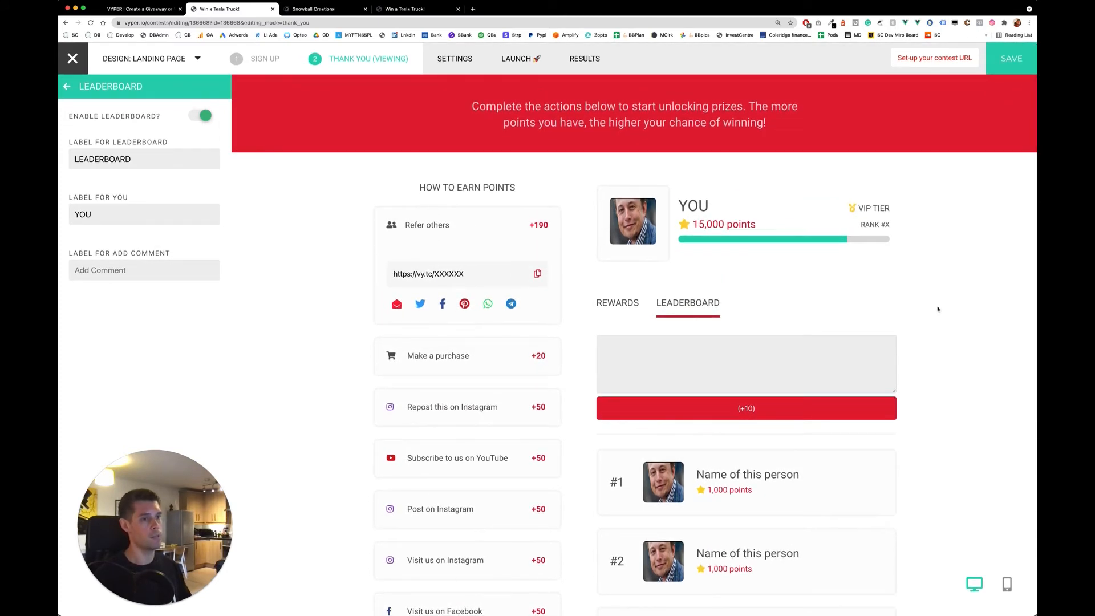
mouse_move(454, 58)
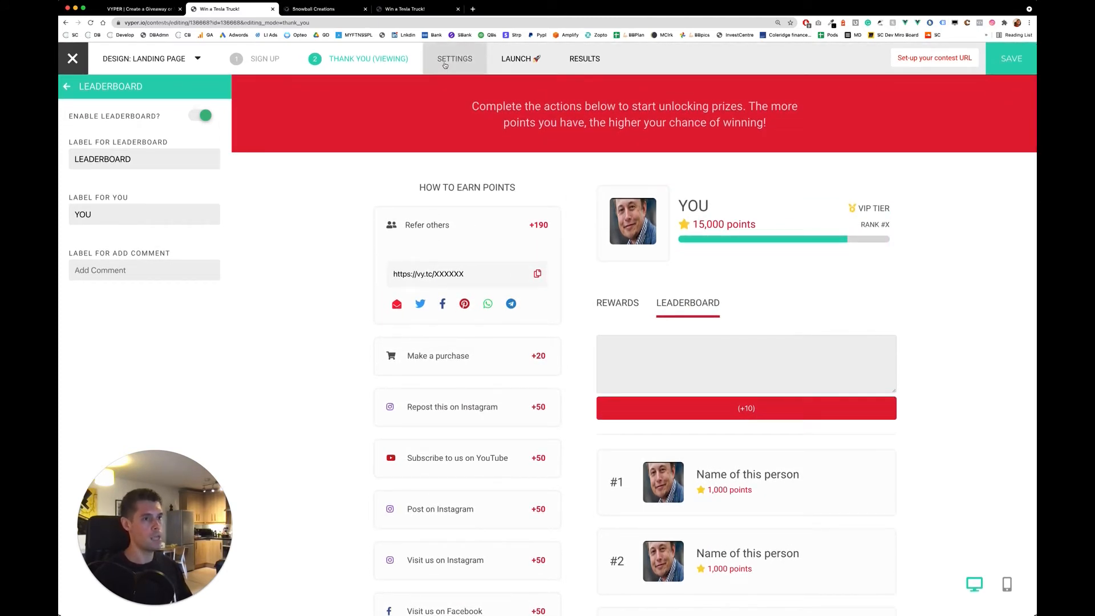
- Save the thank-you page and browse Settings' email integrations and webhook/Zapier section
left_click(1010, 58)
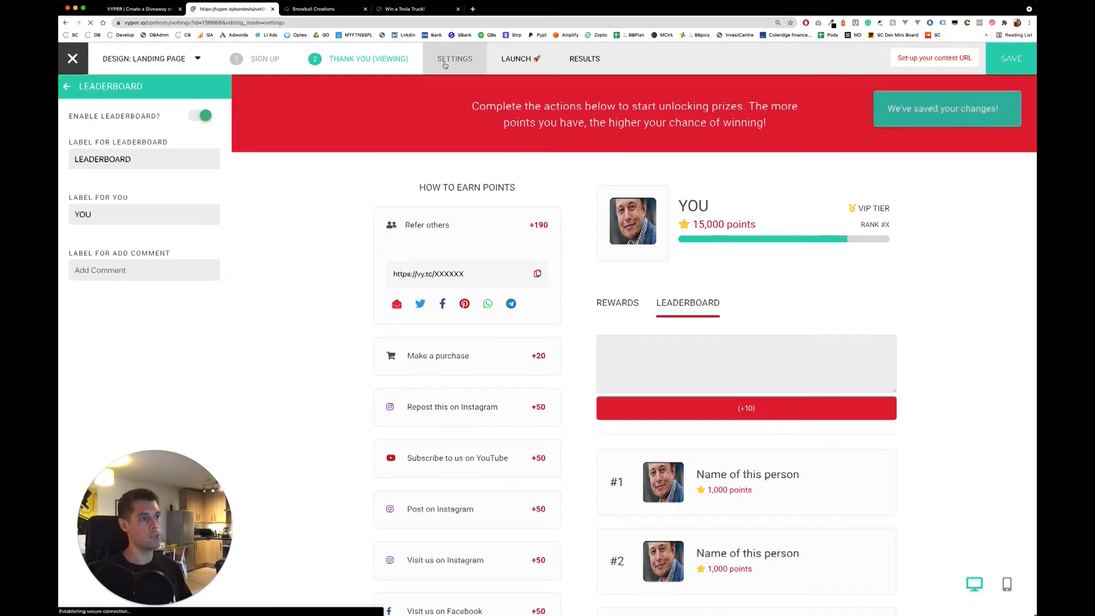
left_click(454, 58)
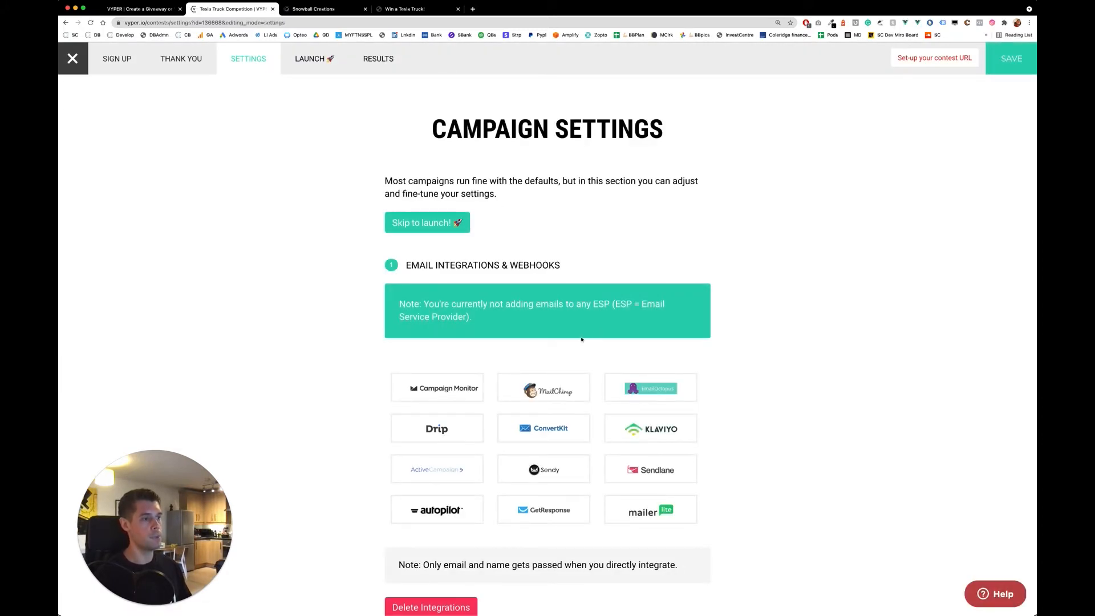
scroll("down", 3)
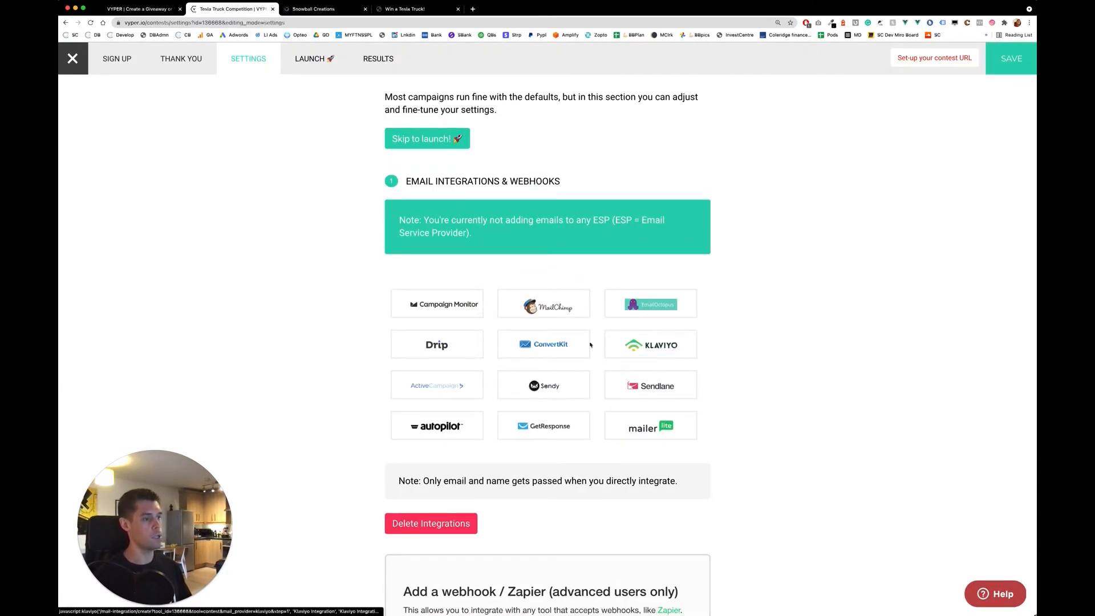
scroll("down", 3)
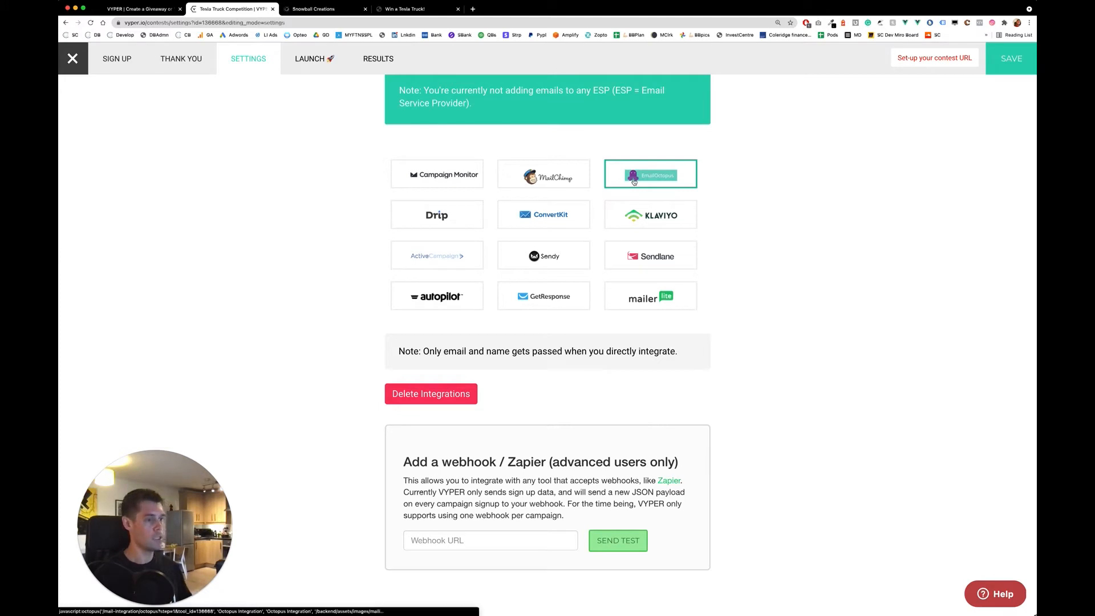
scroll("down", 3)
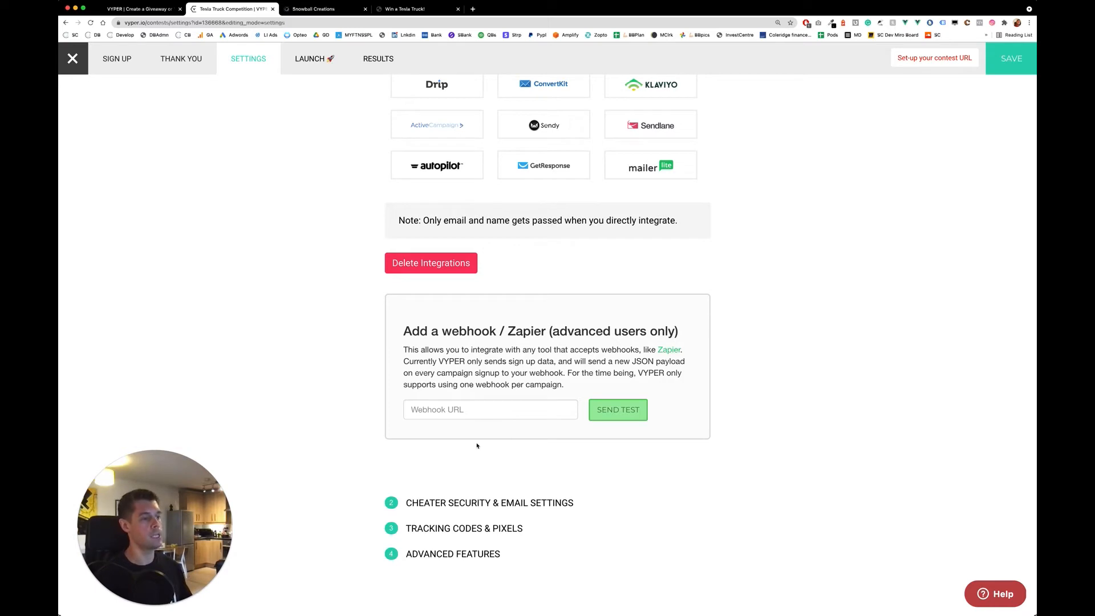
mouse_move(547, 438)
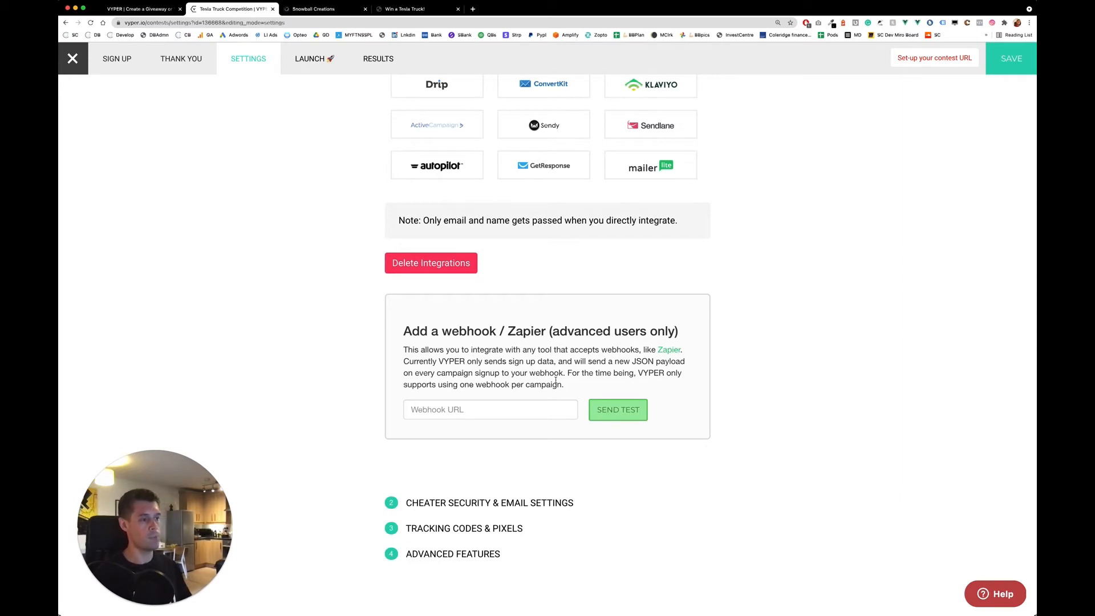
mouse_move(740, 329)
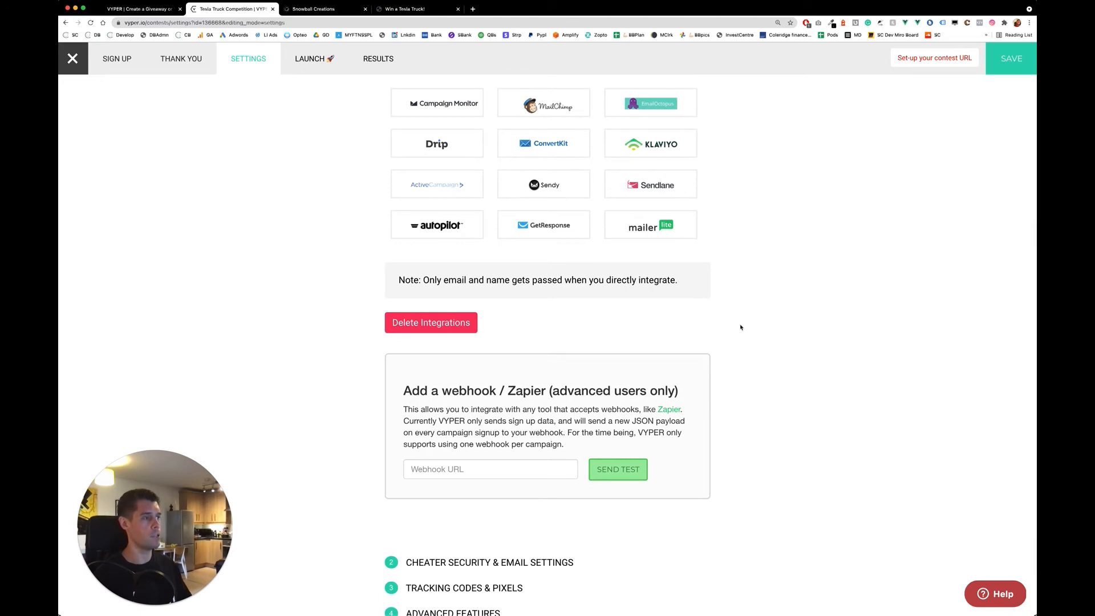
mouse_move(737, 324)
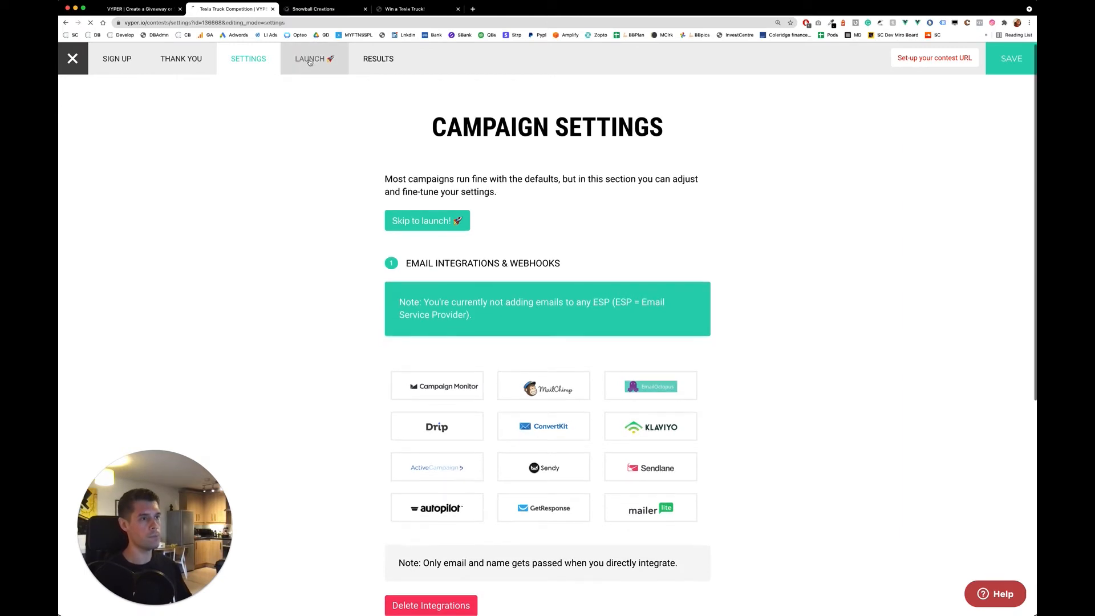
left_click(314, 58)
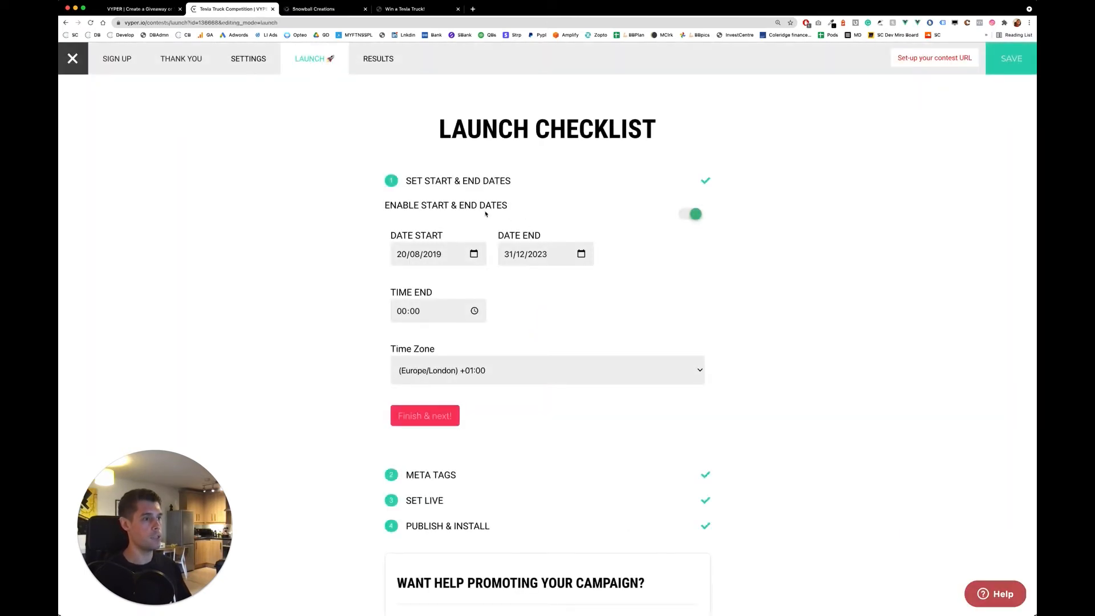
scroll("down", 3)
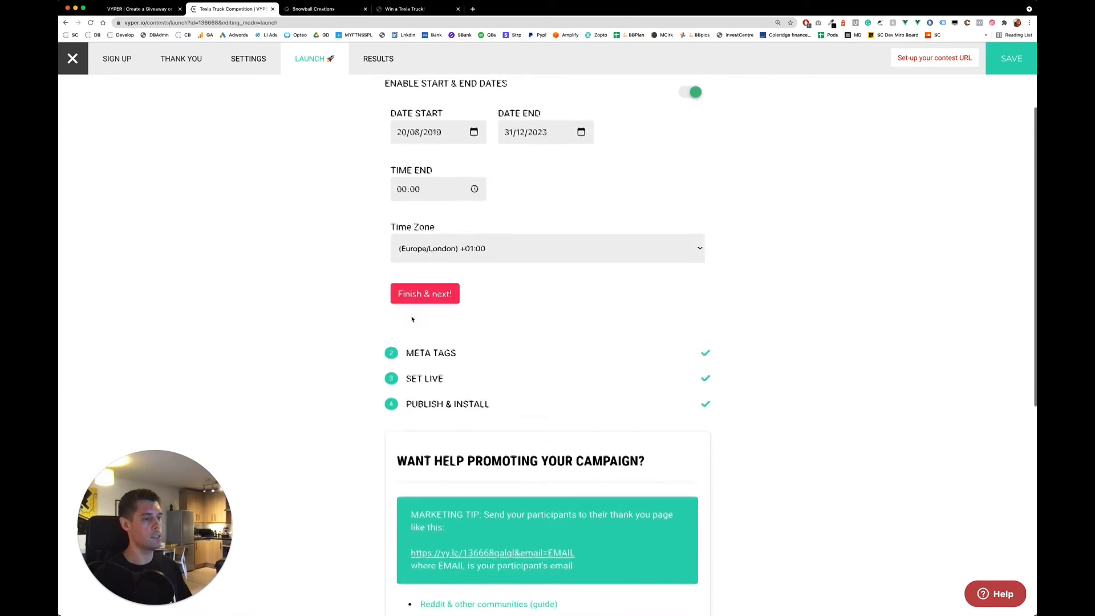
scroll("down", 3)
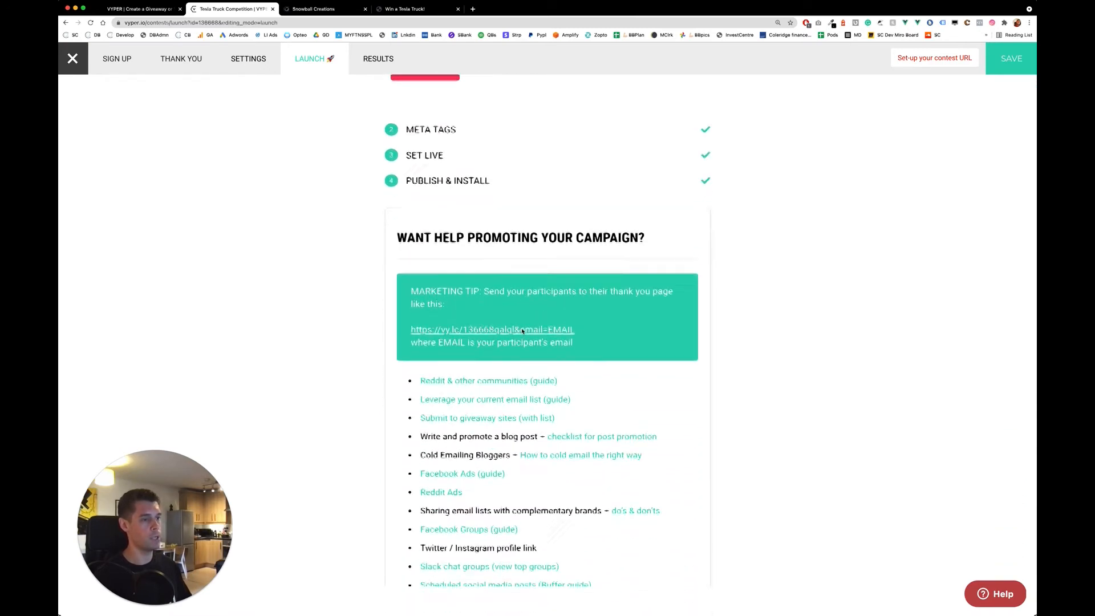
scroll("down", 3)
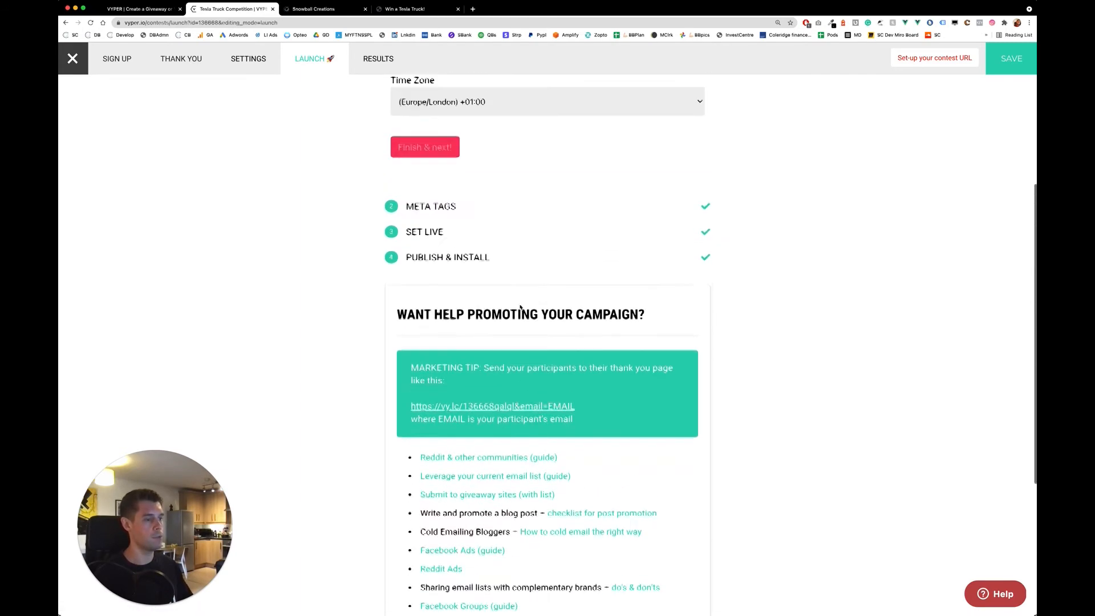
scroll("down", 3)
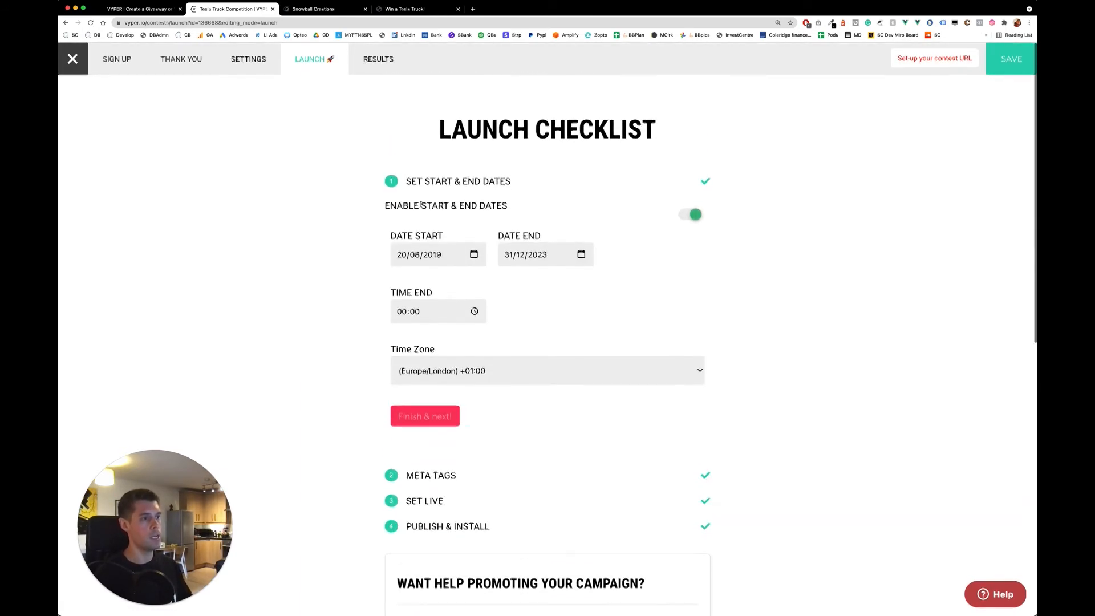
scroll("down", 3)
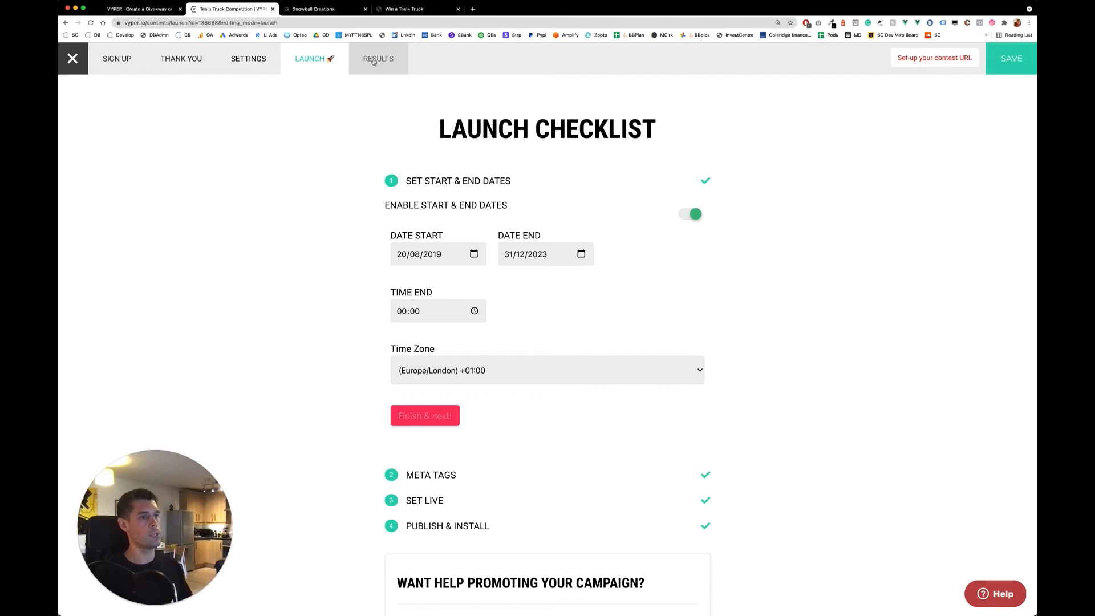
left_click(424, 416)
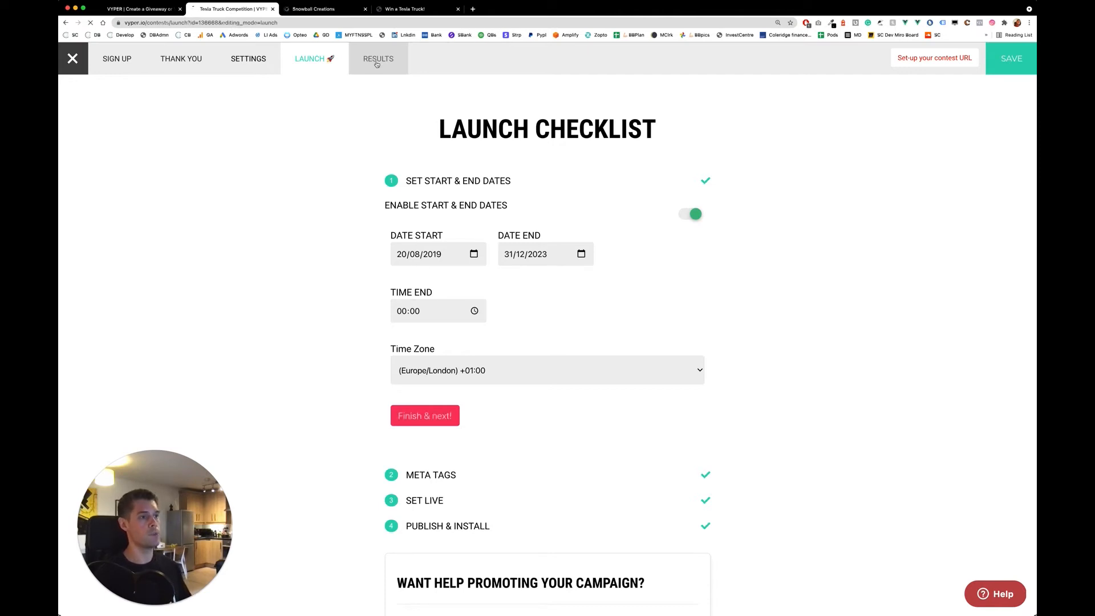
- Review the three-entrant results leaderboard, then go to the Pick Winners section
left_click(378, 58)
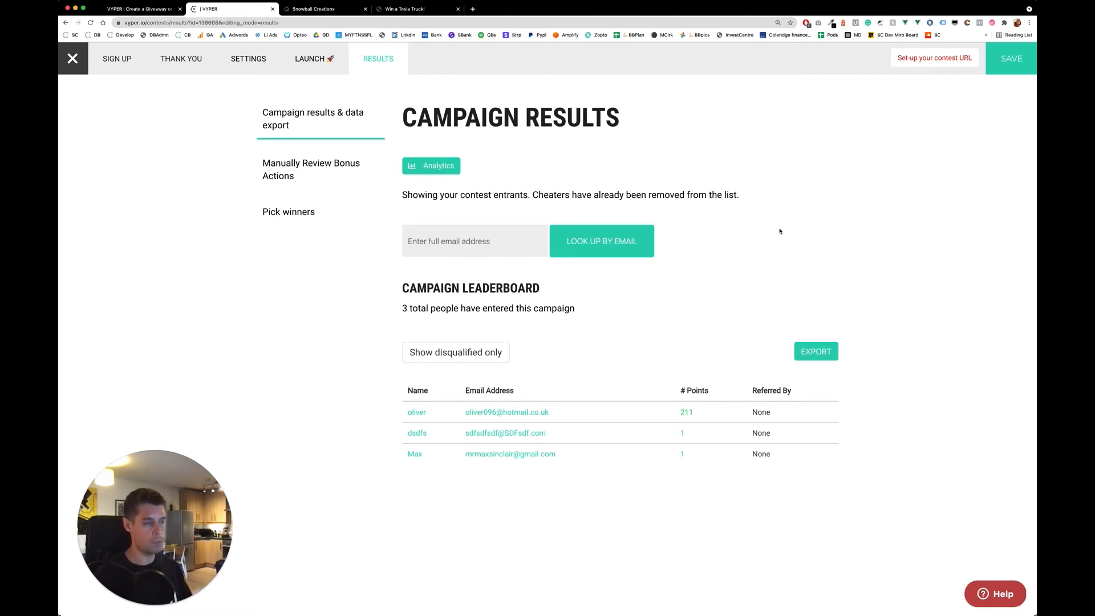
mouse_move(504, 435)
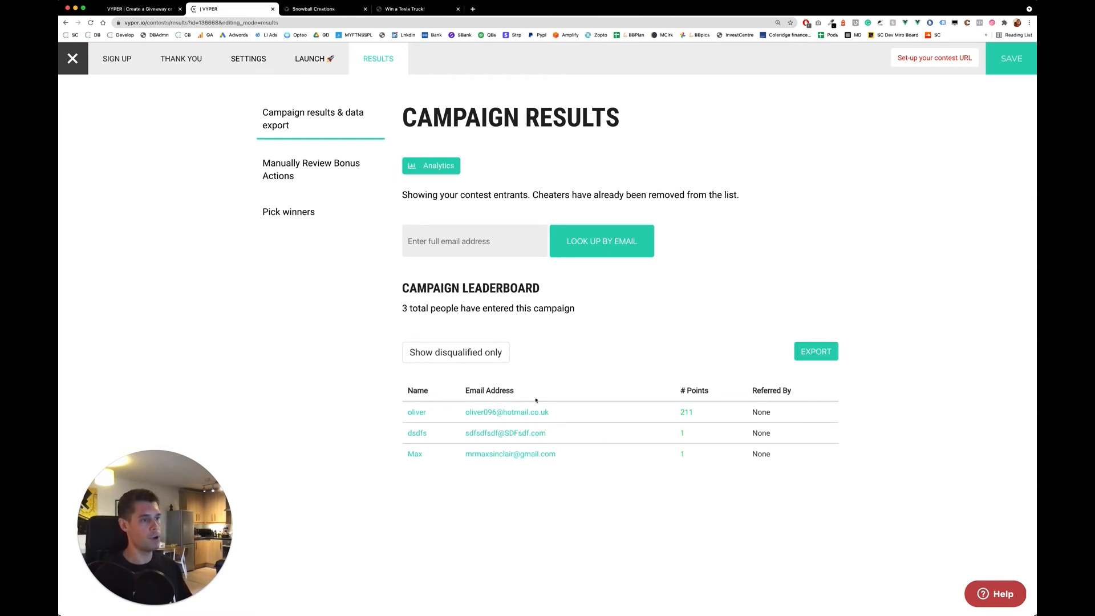
left_click(289, 212)
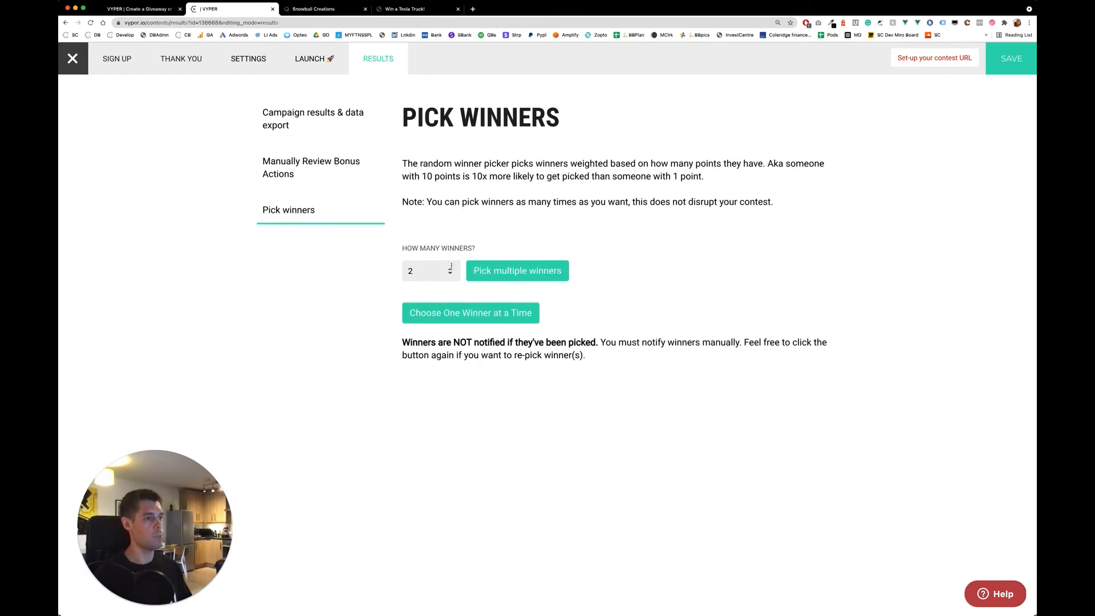
- Set HOW MANY WINNERS to 1 and run the random winner pick
left_click(426, 271)
type("1")
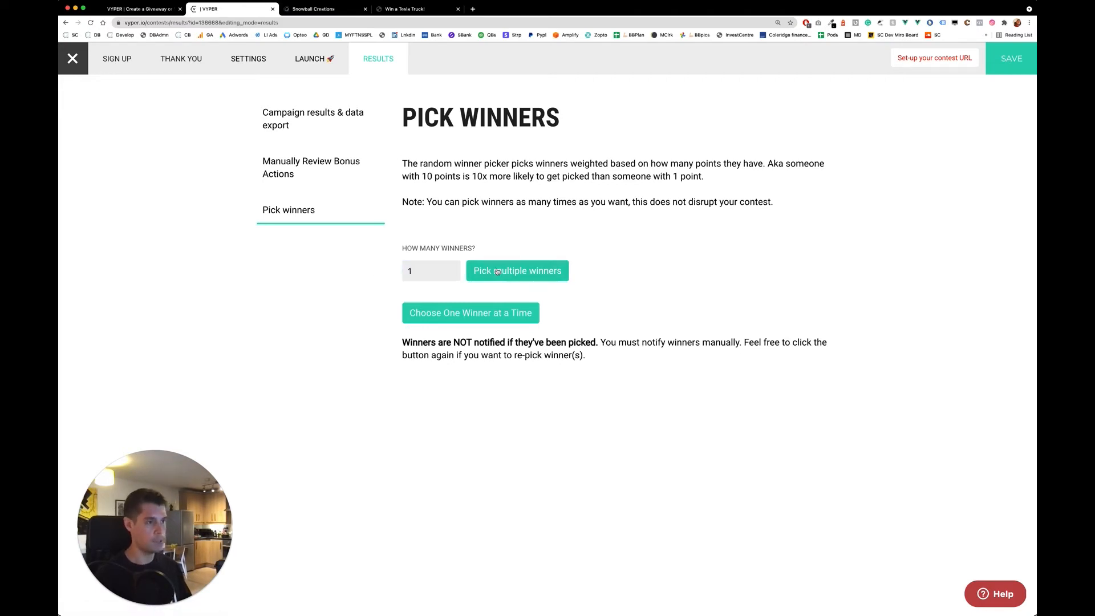
left_click(516, 270)
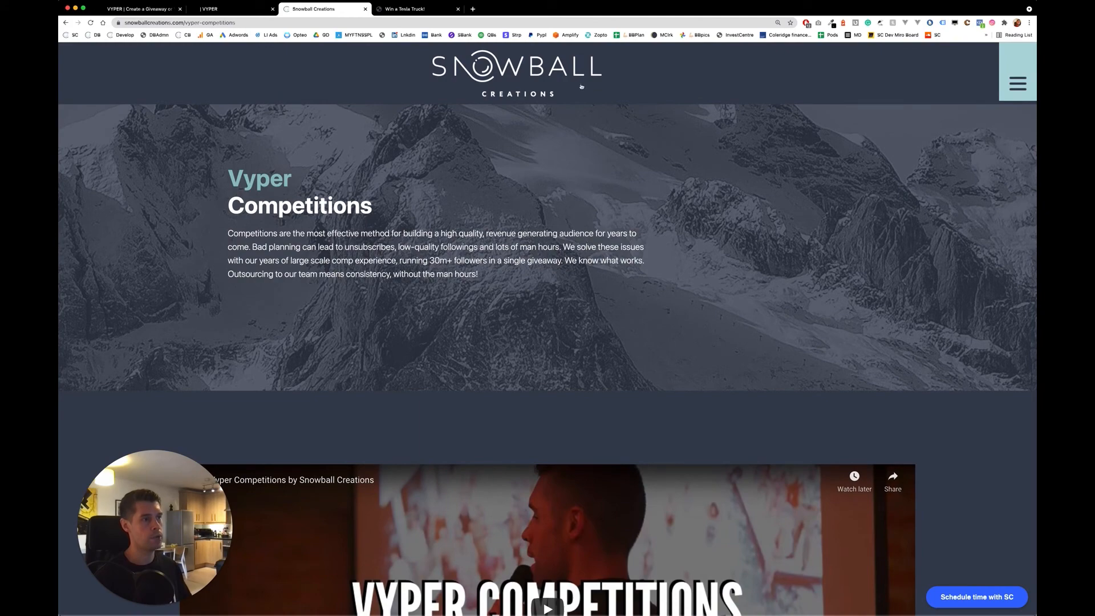
- Open the prebuilt dummy Win a Tesla Truck landing page from the Vyper Competitions page
scroll("down", 3)
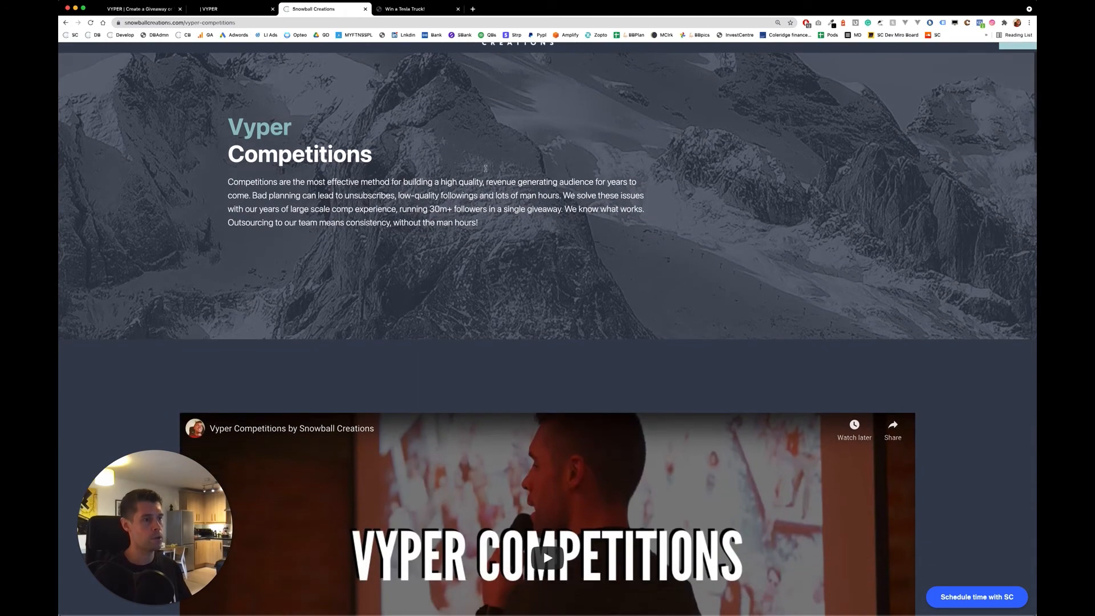
scroll("down", 3)
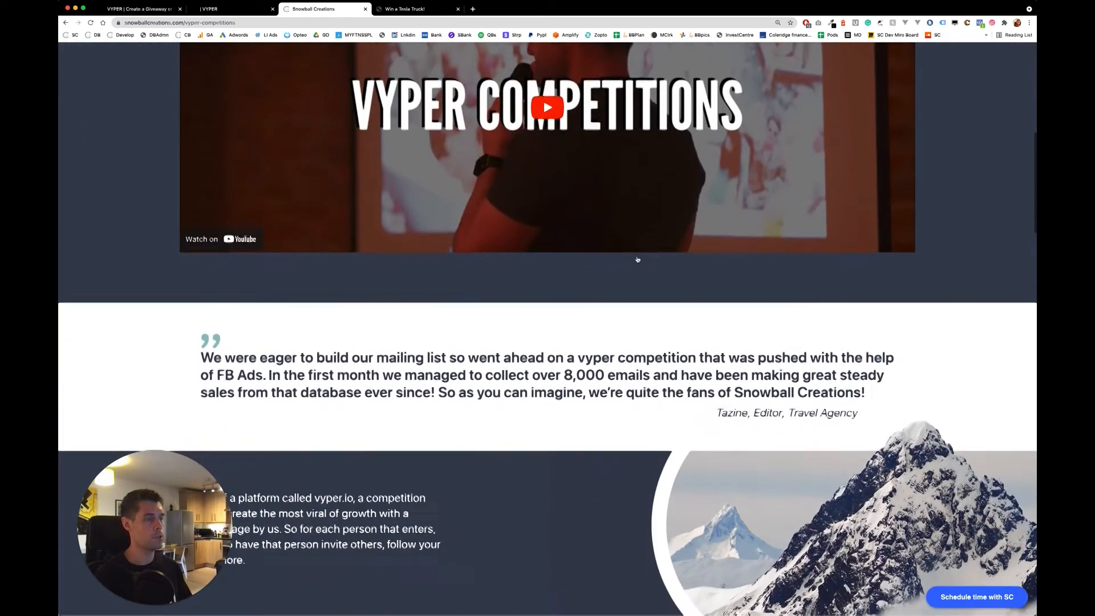
scroll("down", 3)
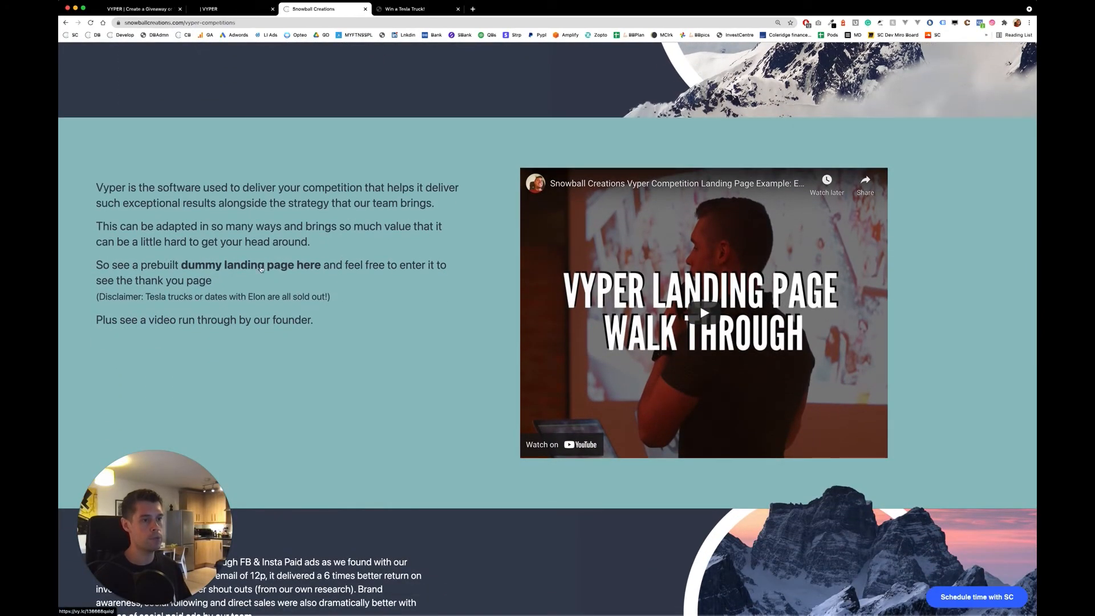
left_click(252, 265)
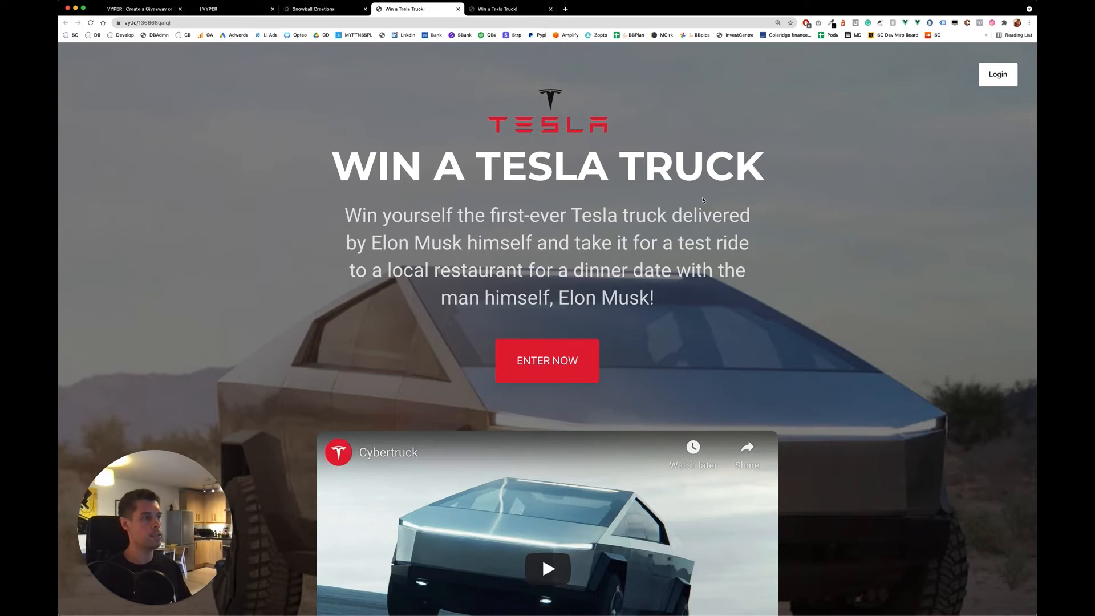
mouse_move(697, 186)
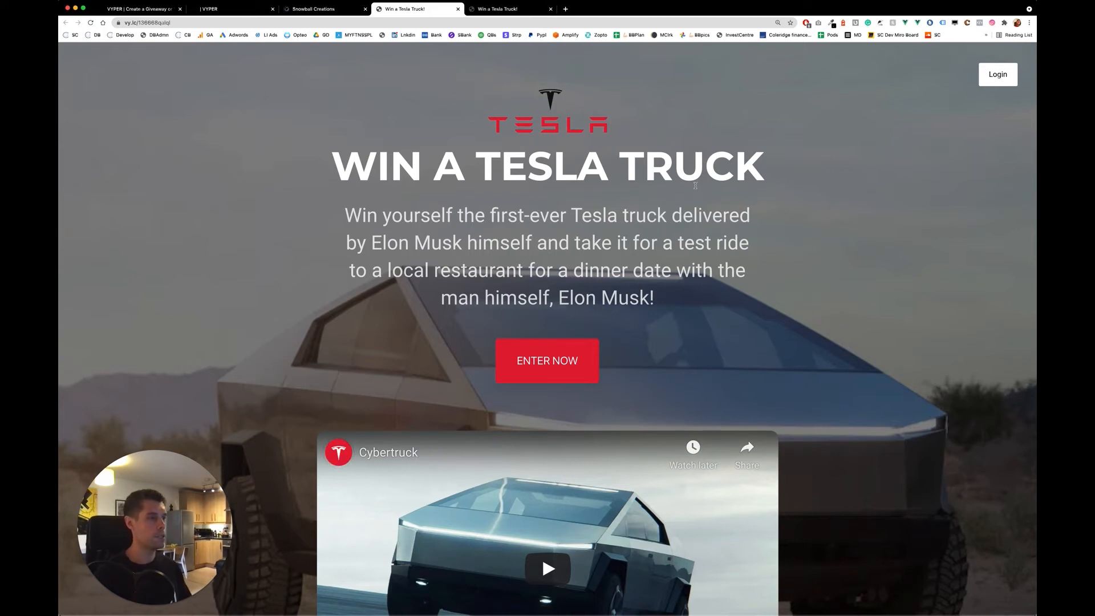
- Play the embedded Cybertruck video, then scroll past the countdown timer to the entry form
scroll("down", 3)
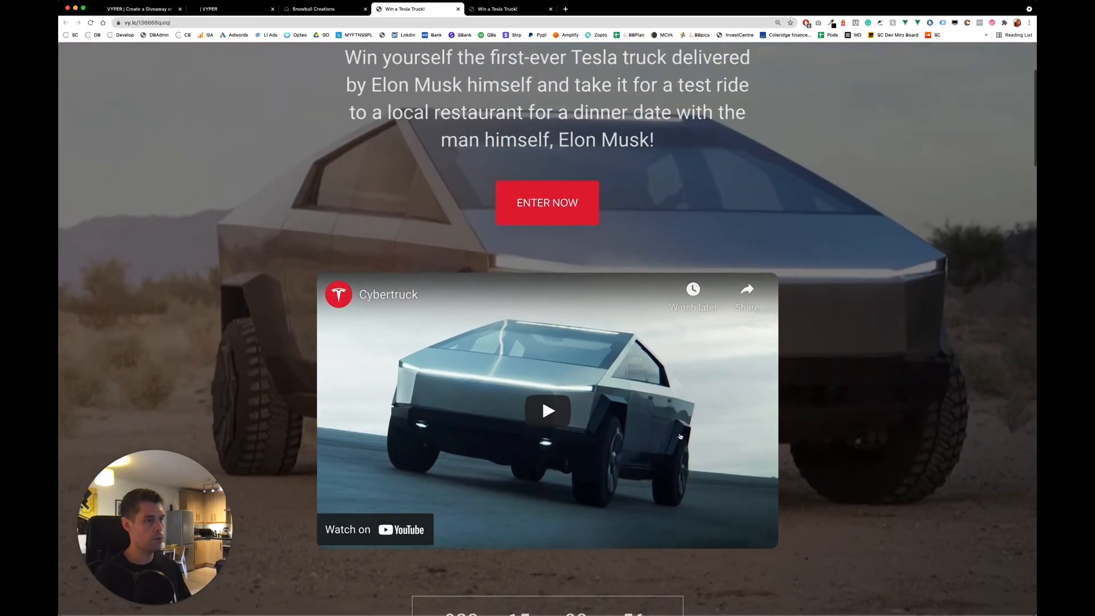
left_click(546, 410)
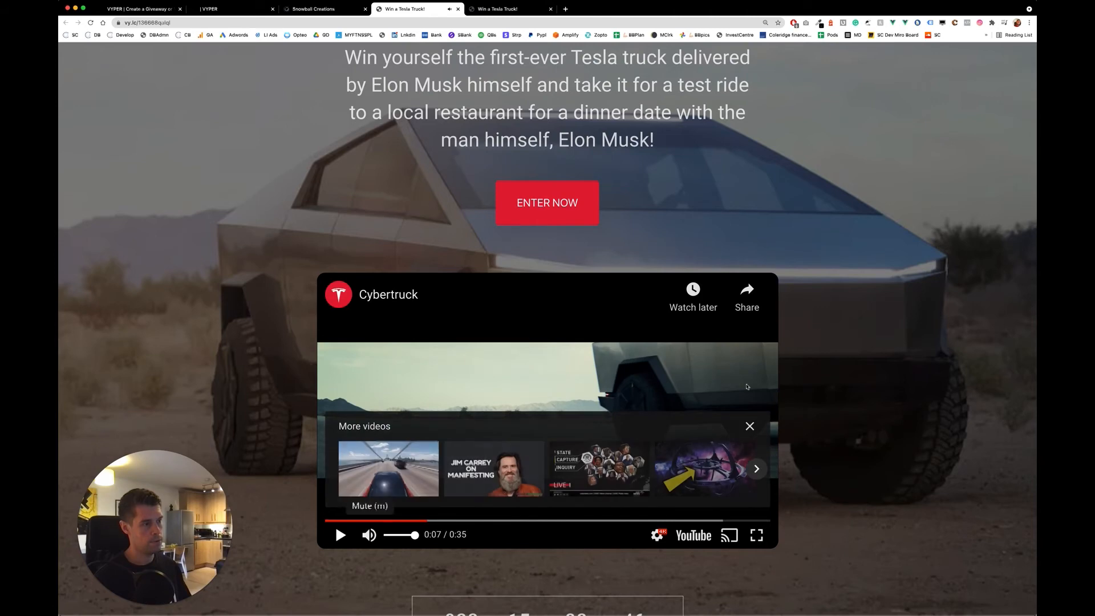
scroll("down", 3)
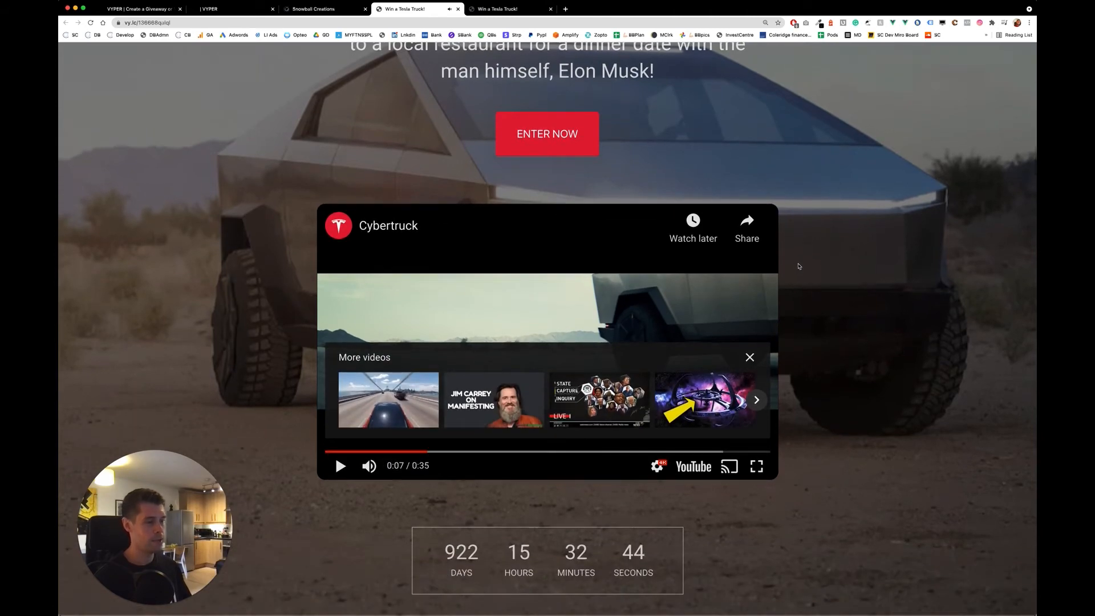
scroll("down", 3)
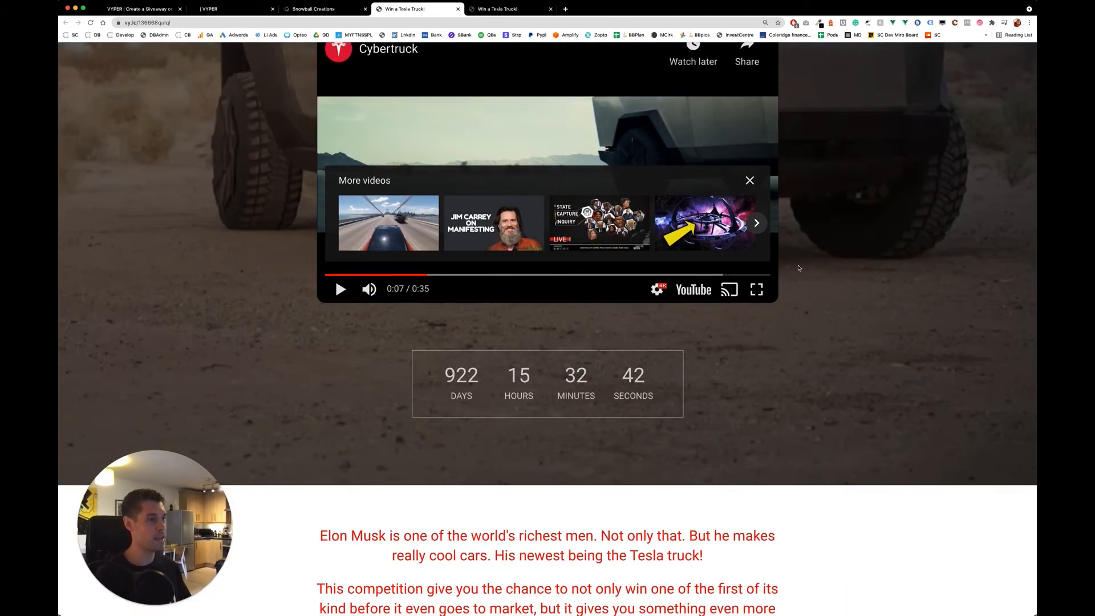
scroll("down", 3)
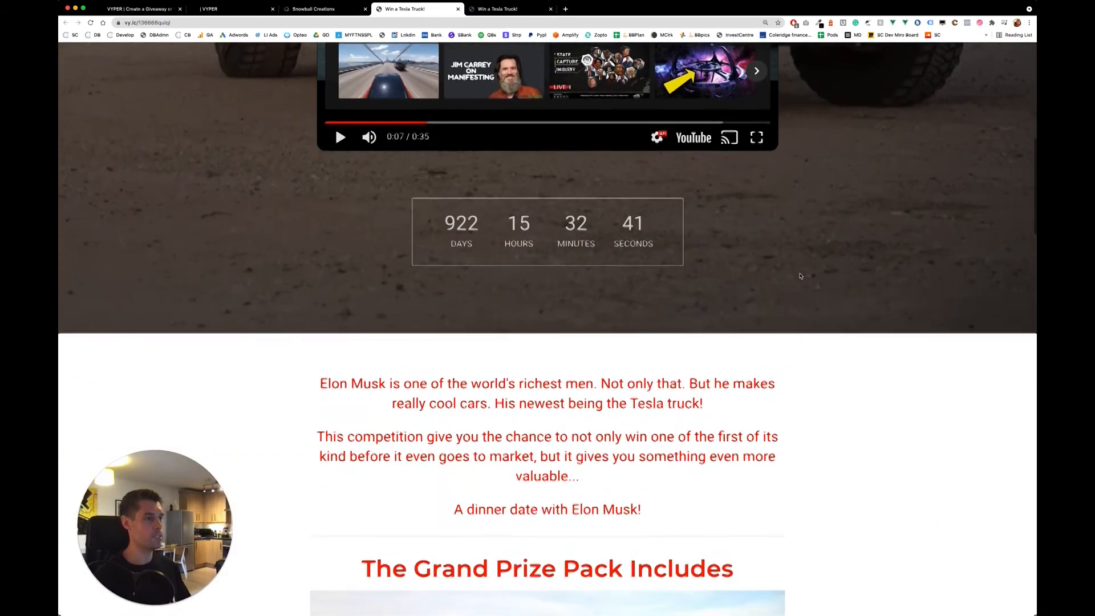
scroll("down", 3)
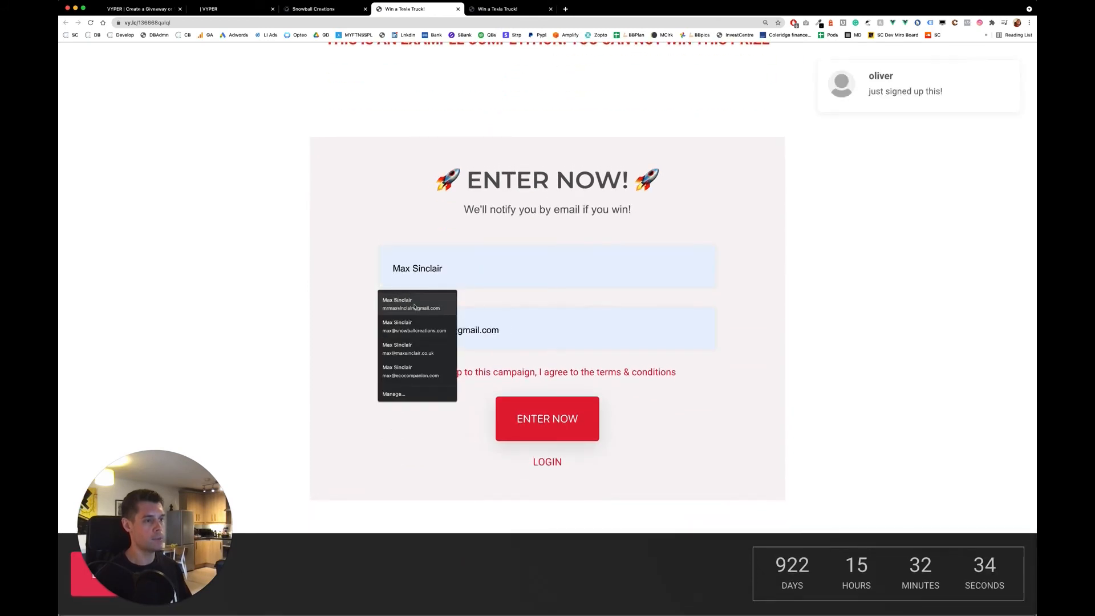
- Autofill the name and email, accept the terms, and submit the giveaway entry
left_click(412, 303)
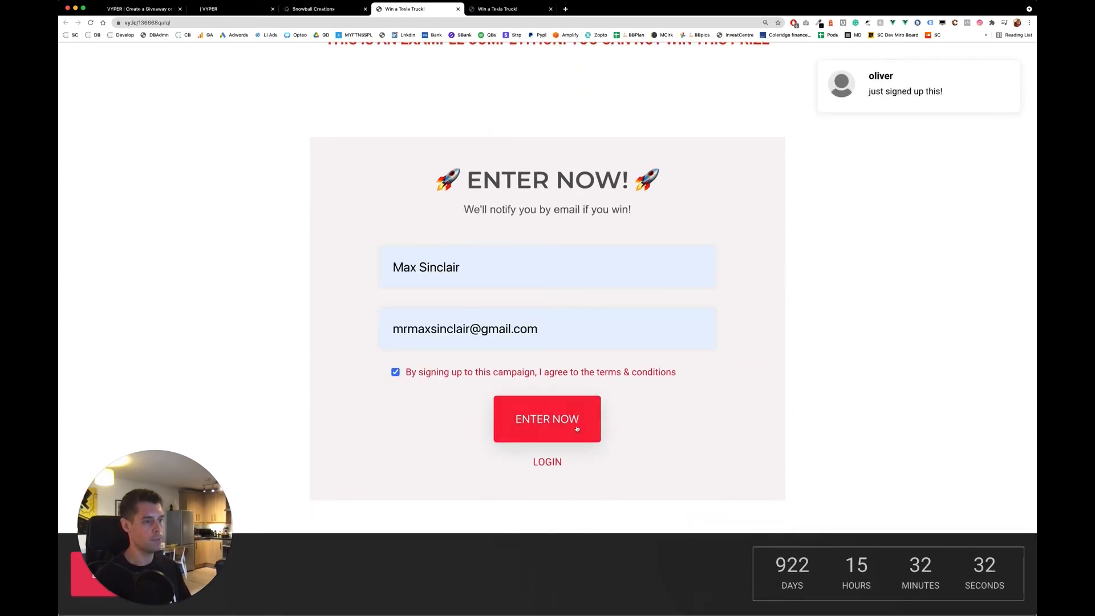
left_click(547, 419)
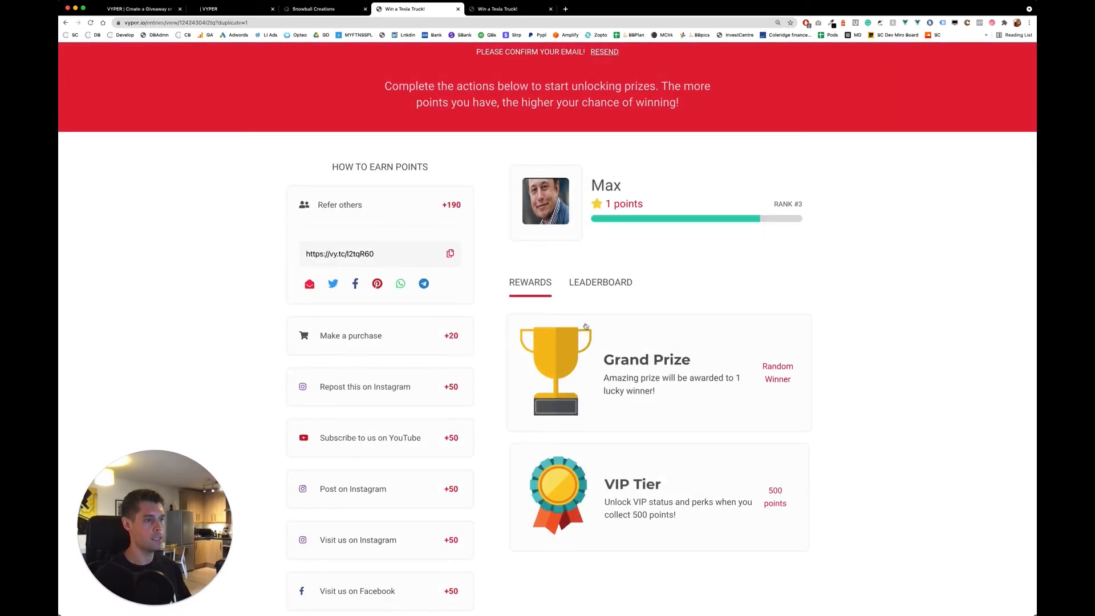
- Expand the 'Repost this on Instagram' task, then scroll down to the YouTube subscribe task
scroll("down", 3)
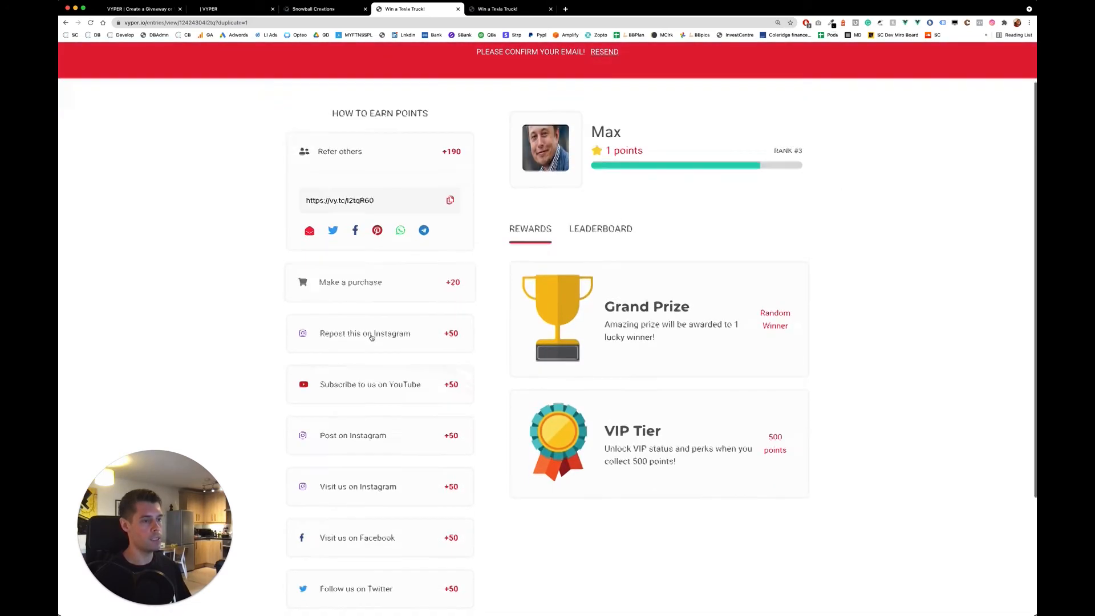
left_click(365, 333)
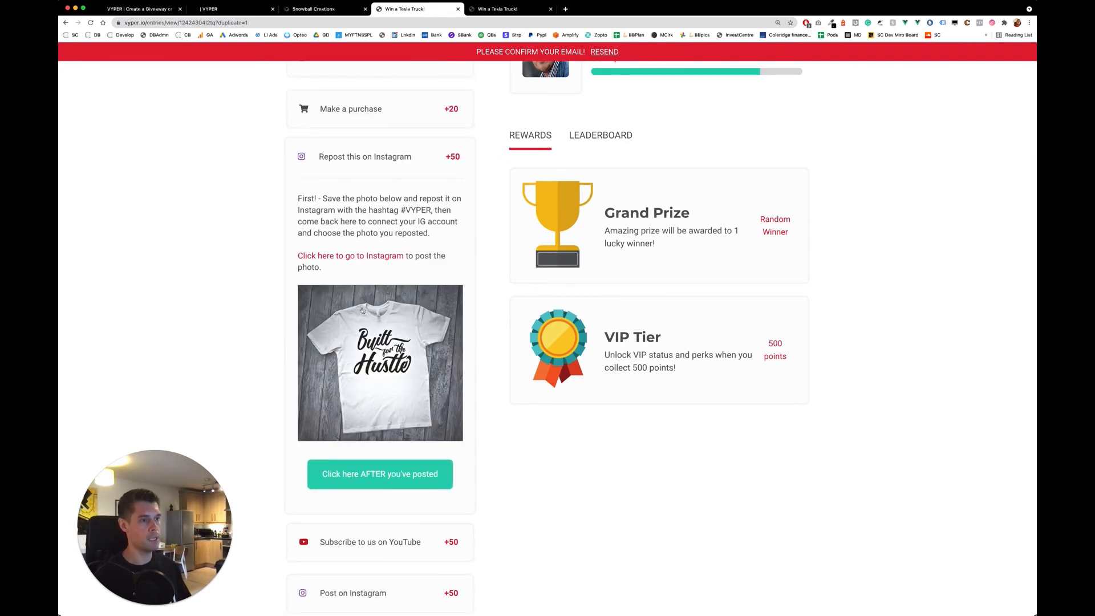
scroll("down", 3)
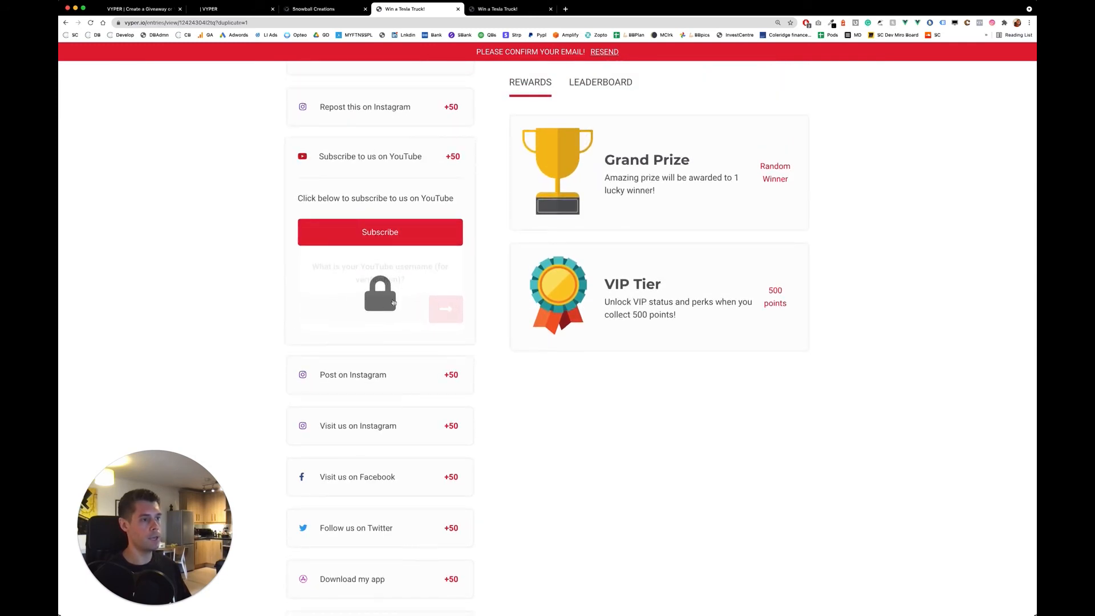
mouse_move(733, 97)
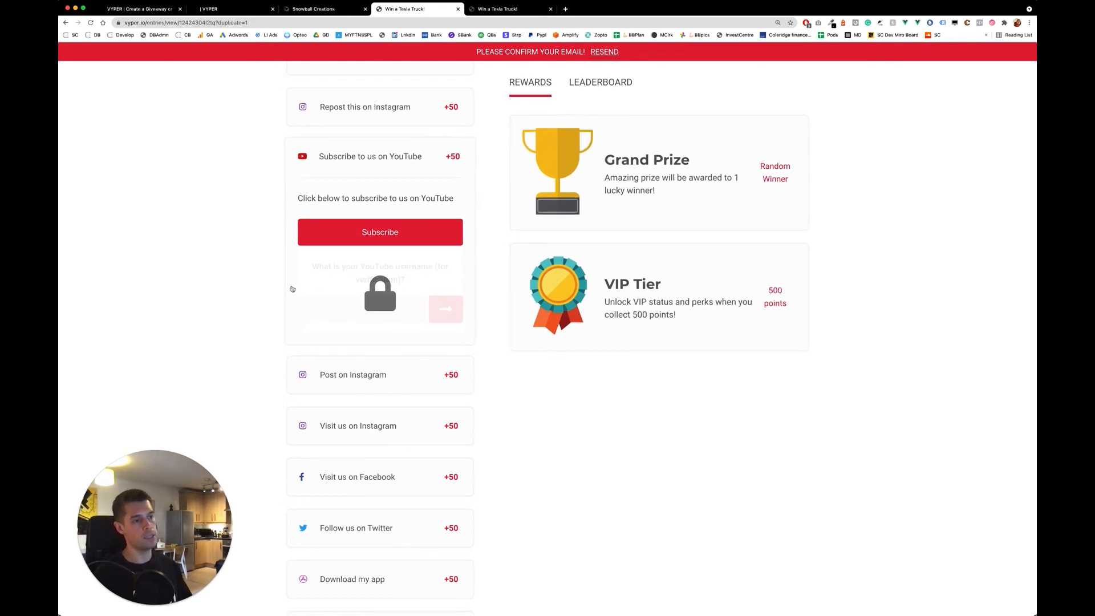
scroll("down", 3)
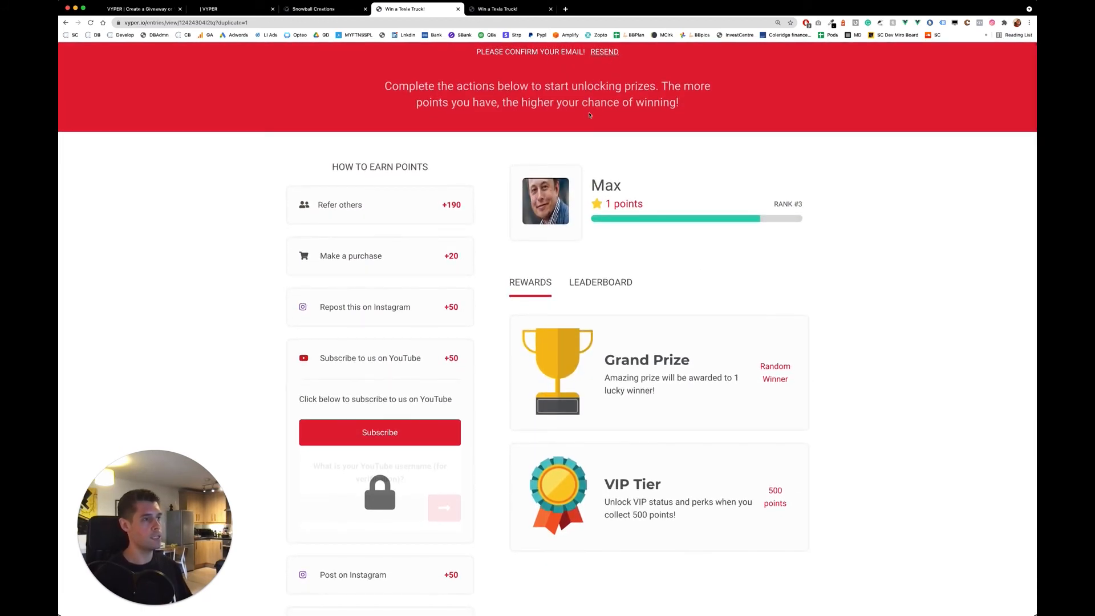
mouse_move(575, 92)
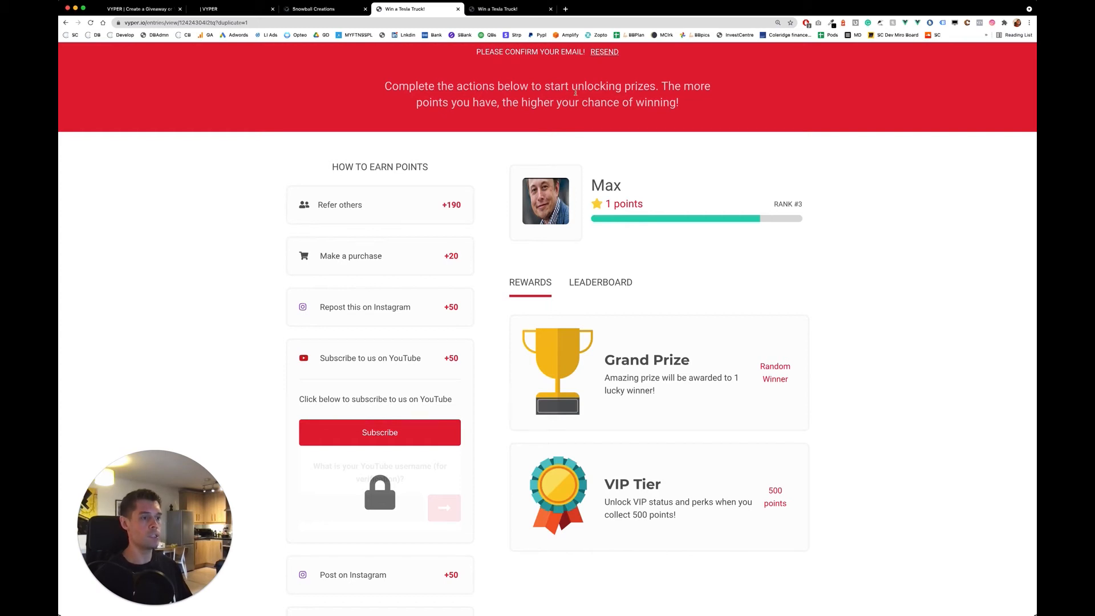